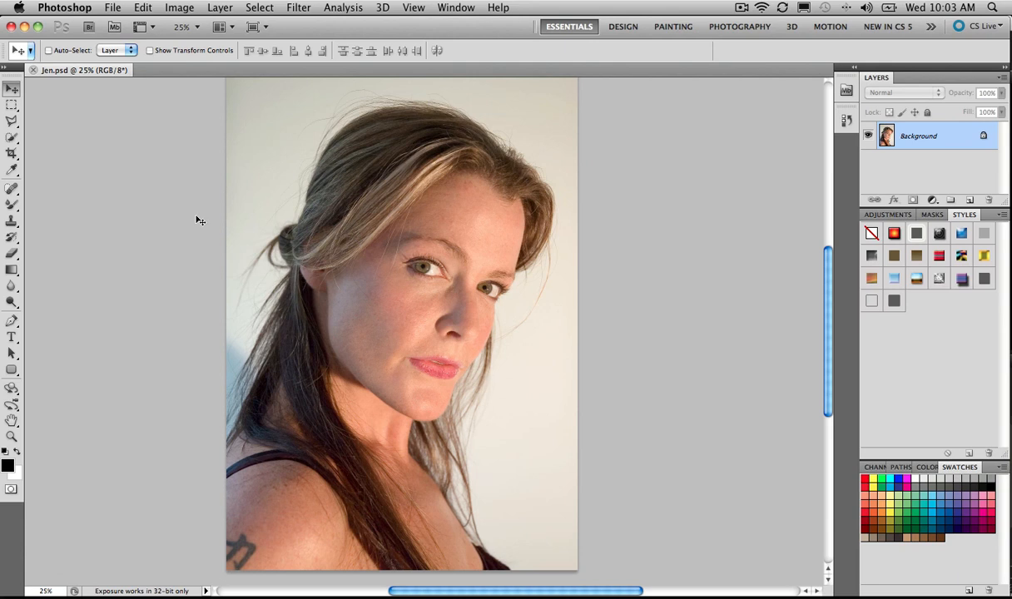
mouse_move(280, 264)
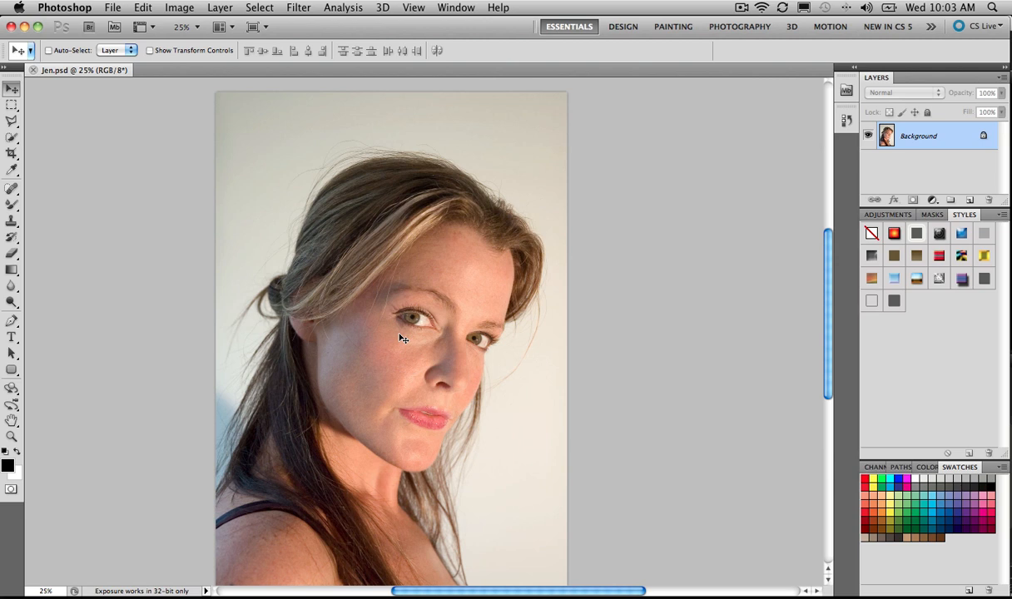
mouse_move(314, 265)
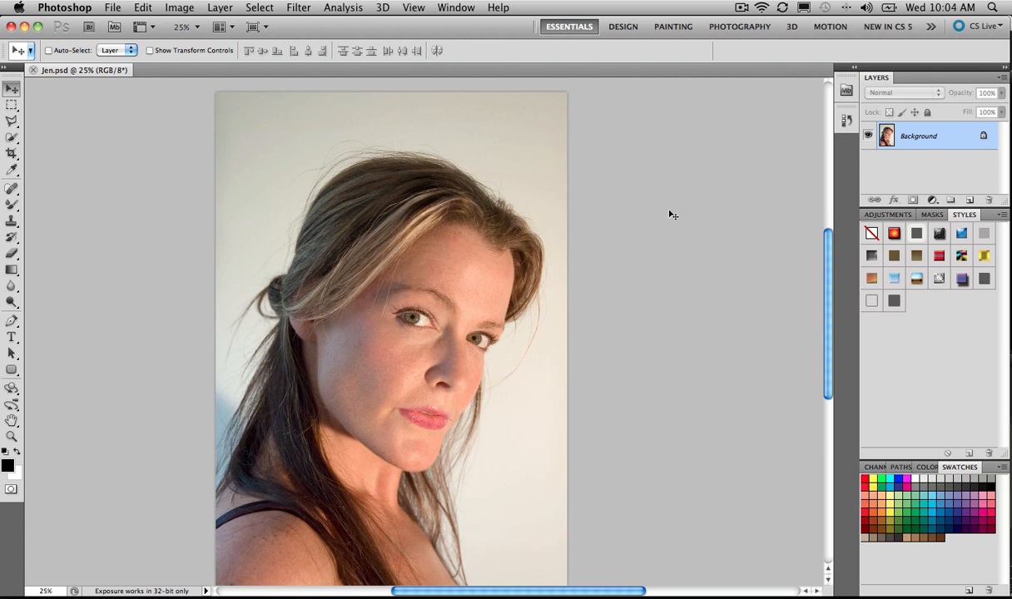
mouse_move(856, 180)
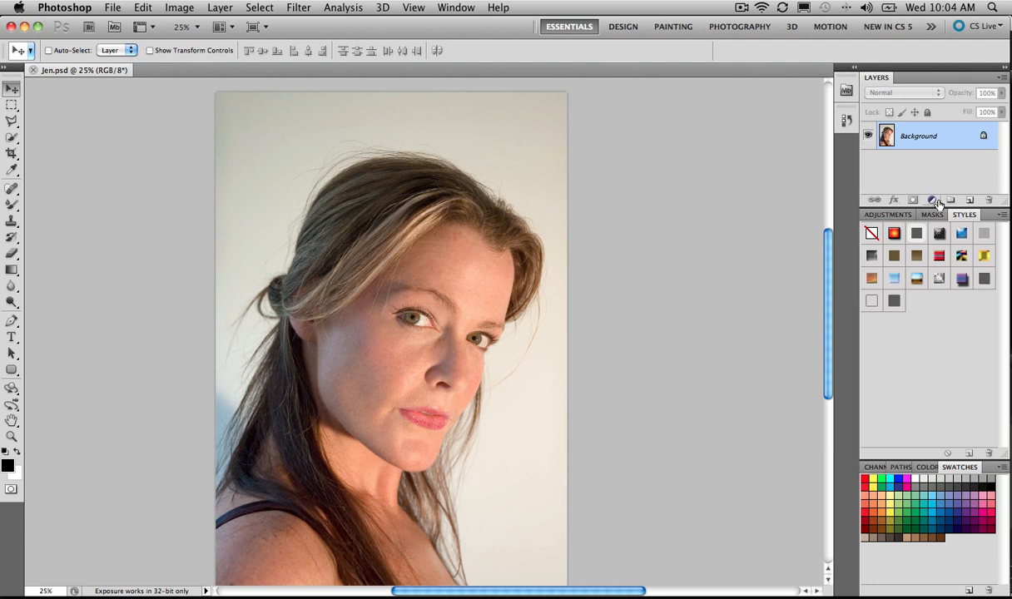
Add a medium green Solid Color fill layer and convert the Background into Layer 0.
left_click(932, 200)
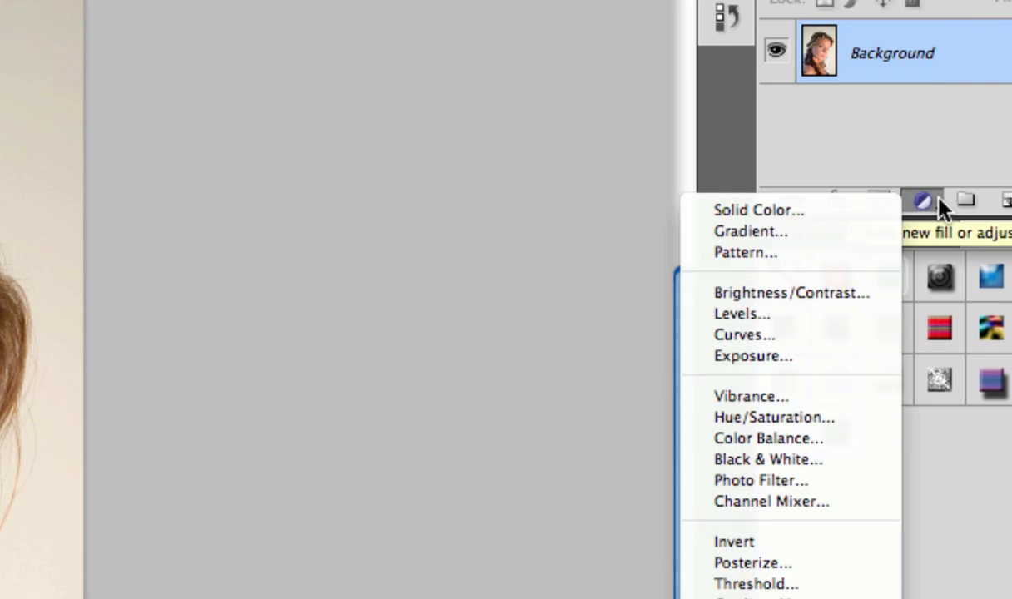
mouse_move(732, 513)
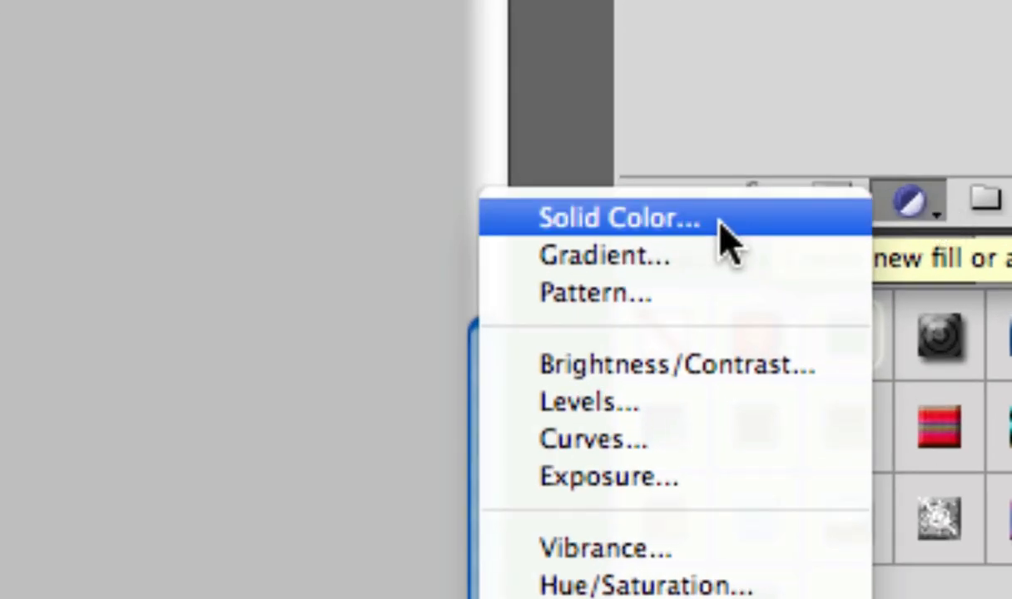
left_click(618, 218)
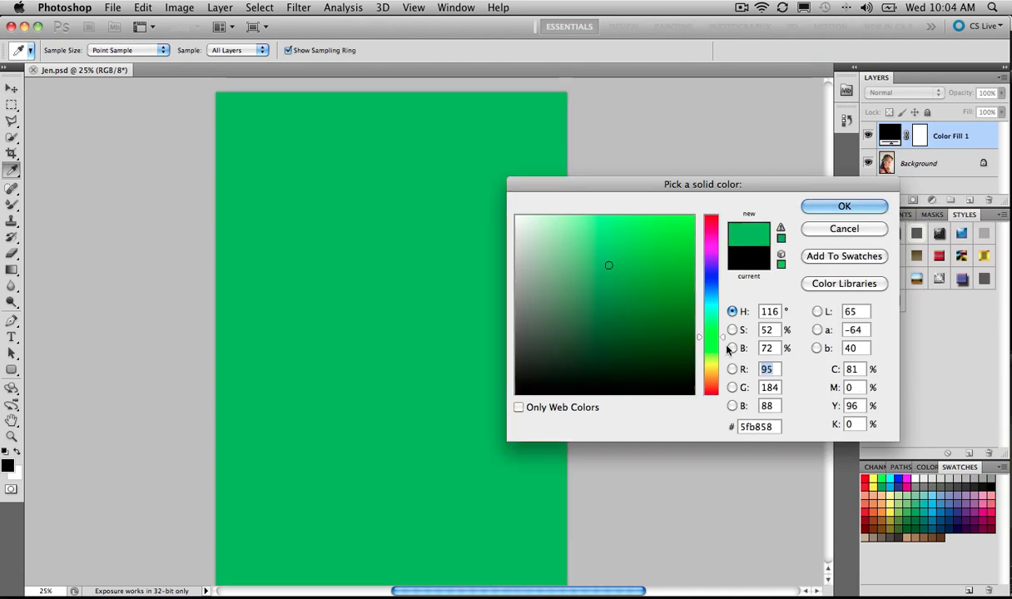
left_click(595, 266)
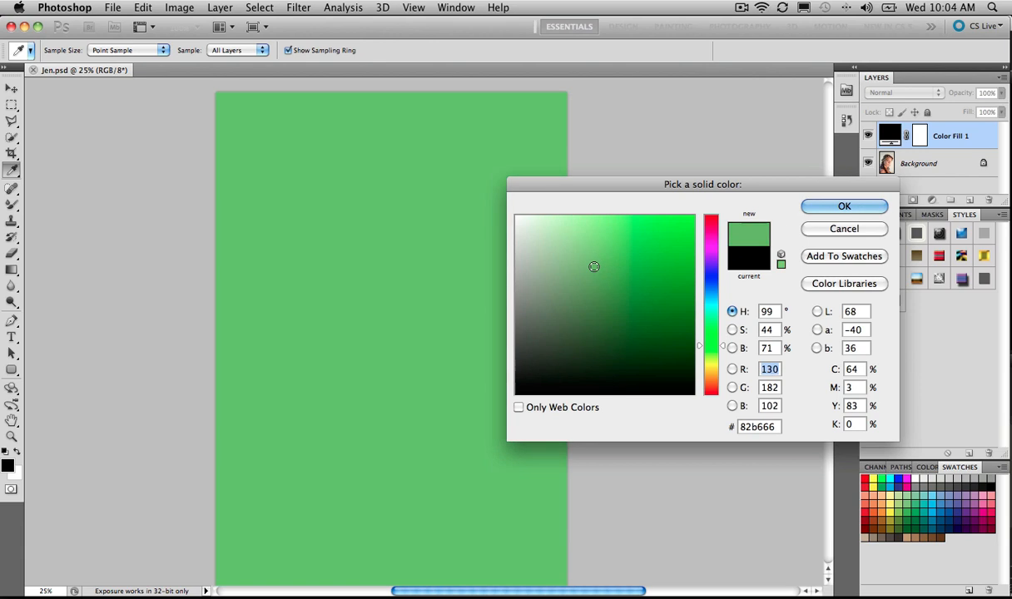
left_click(600, 276)
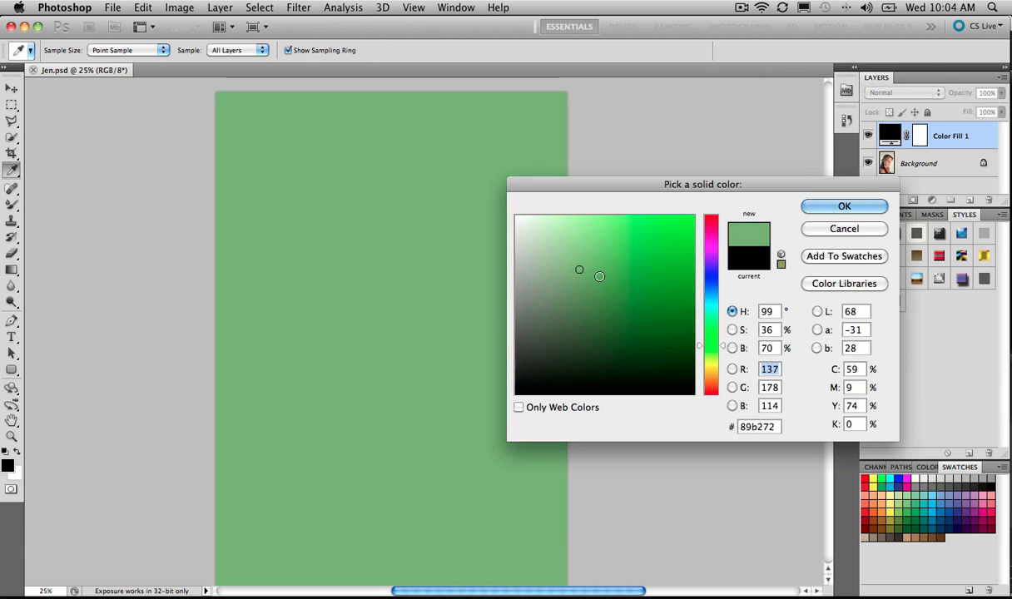
left_click(600, 272)
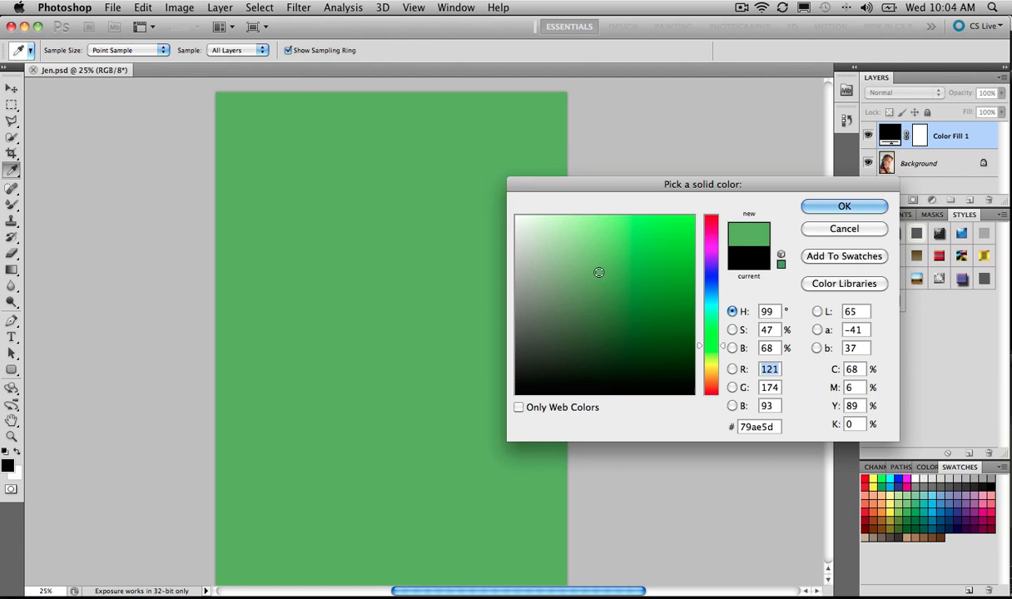
mouse_move(604, 271)
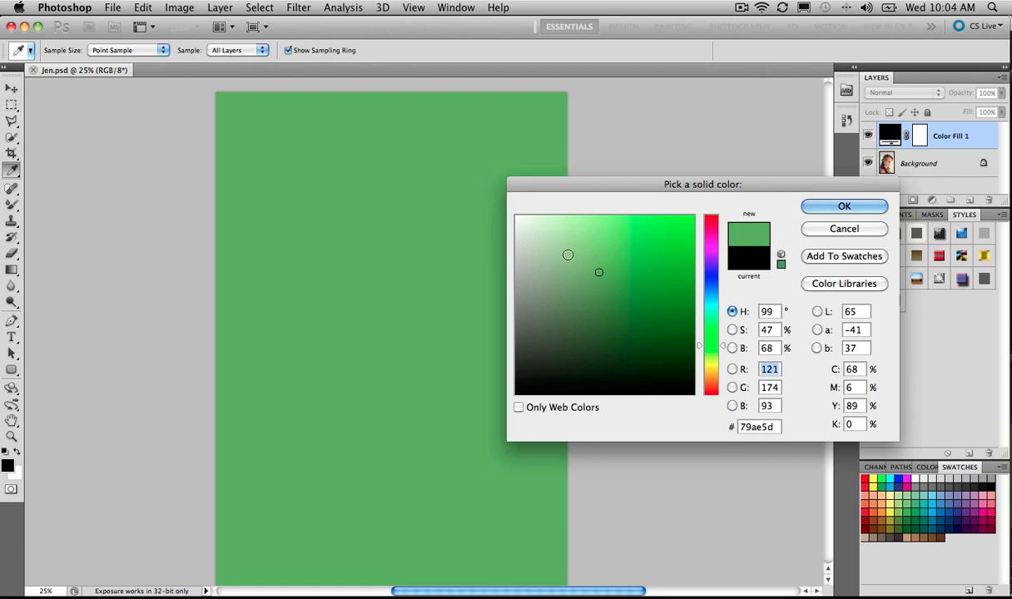
left_click(844, 206)
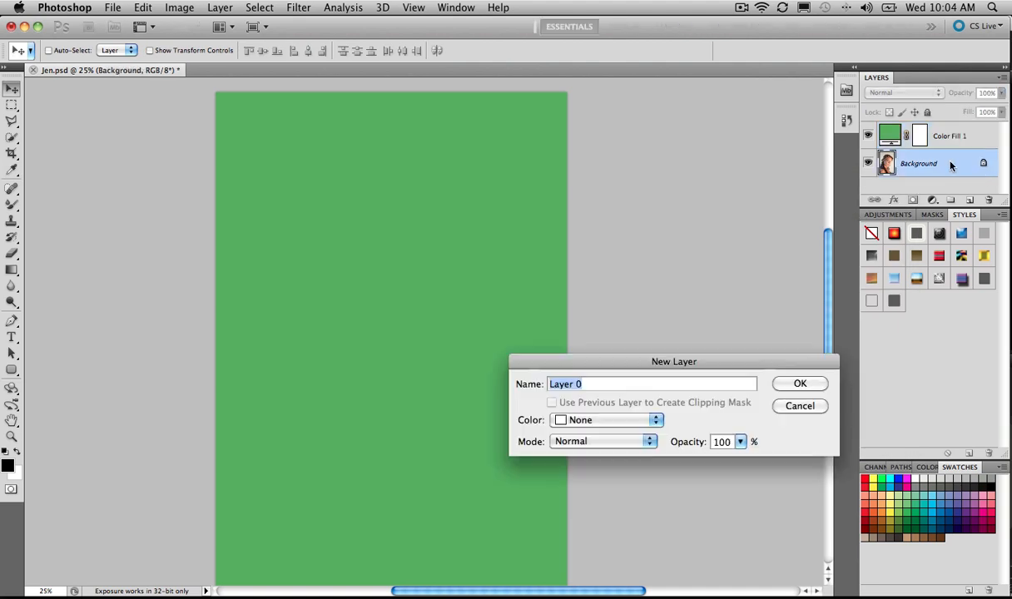
left_click(799, 383)
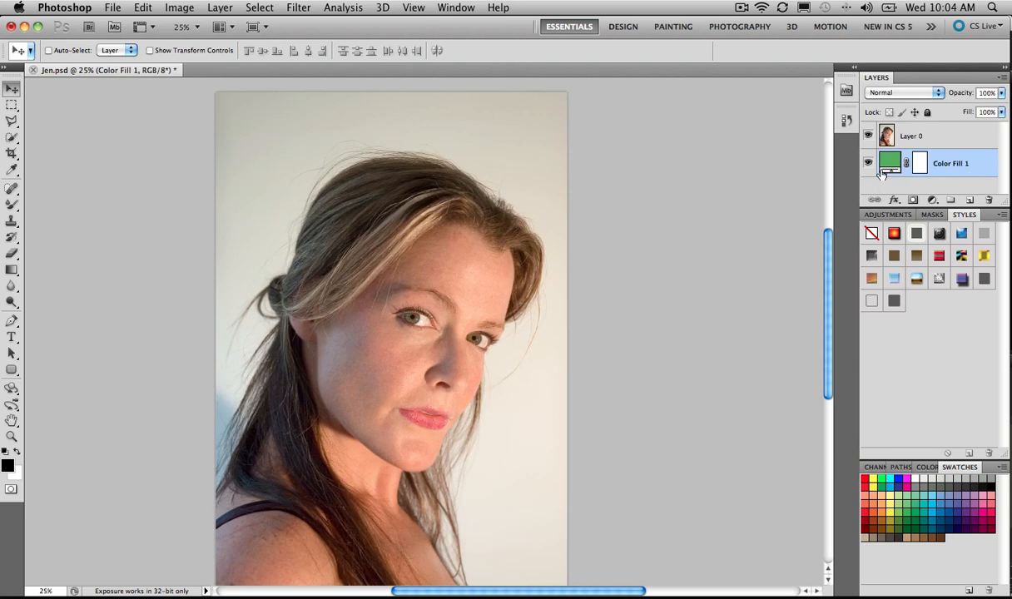
left_click(911, 136)
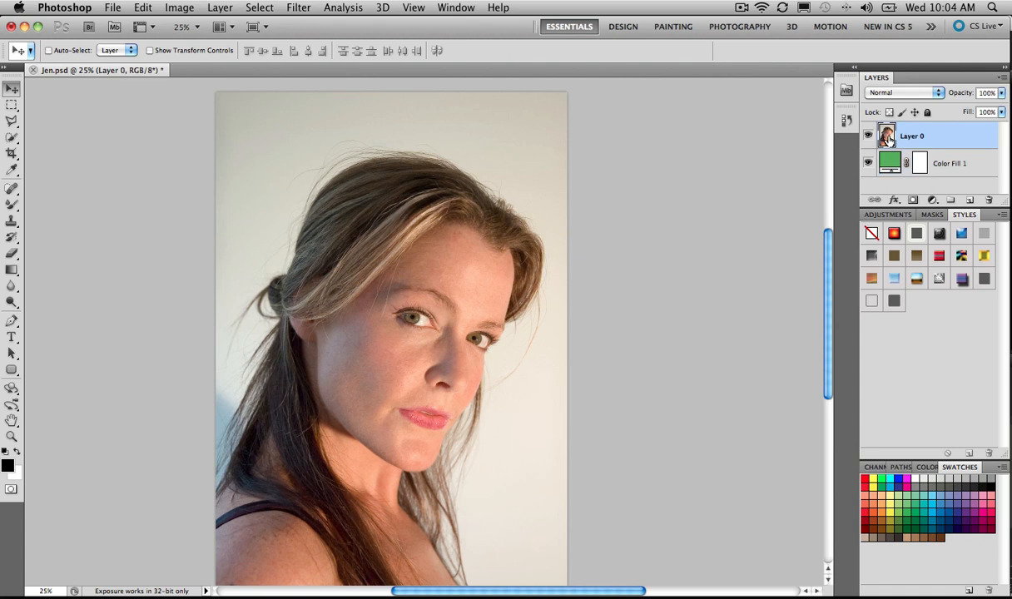
Paint over the woman's head, hair and shoulders with the Quick Selection tool.
left_click(12, 139)
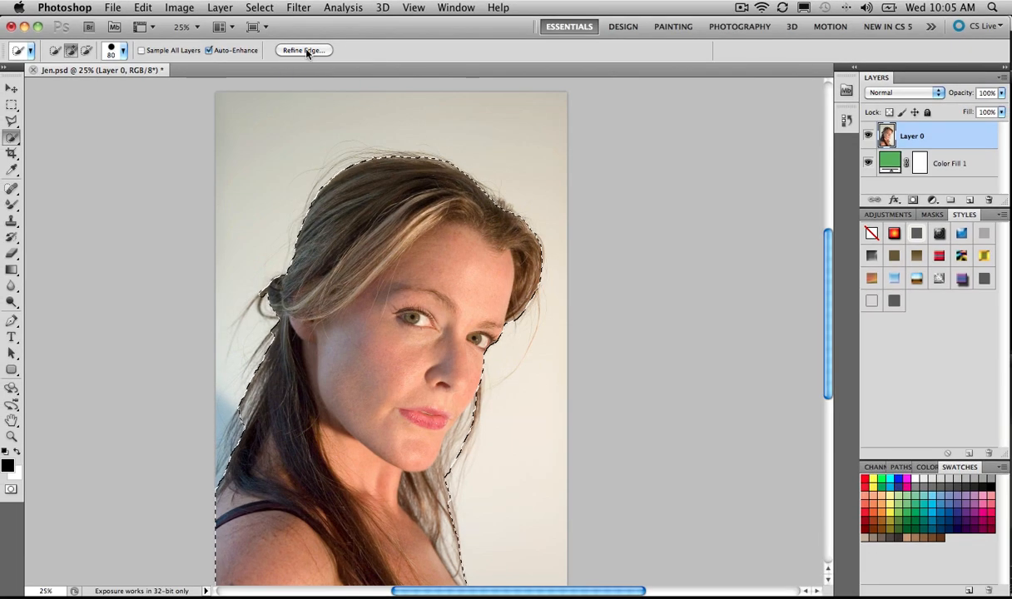
Open Refine Edge and cycle the preview modes, settling on On Black.
left_click(303, 50)
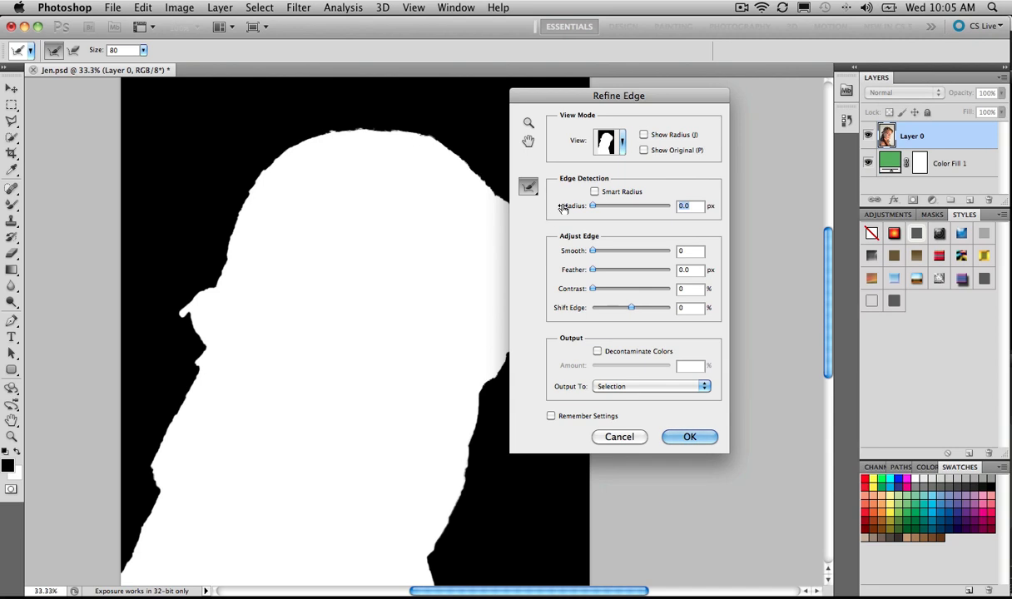
left_click(608, 142)
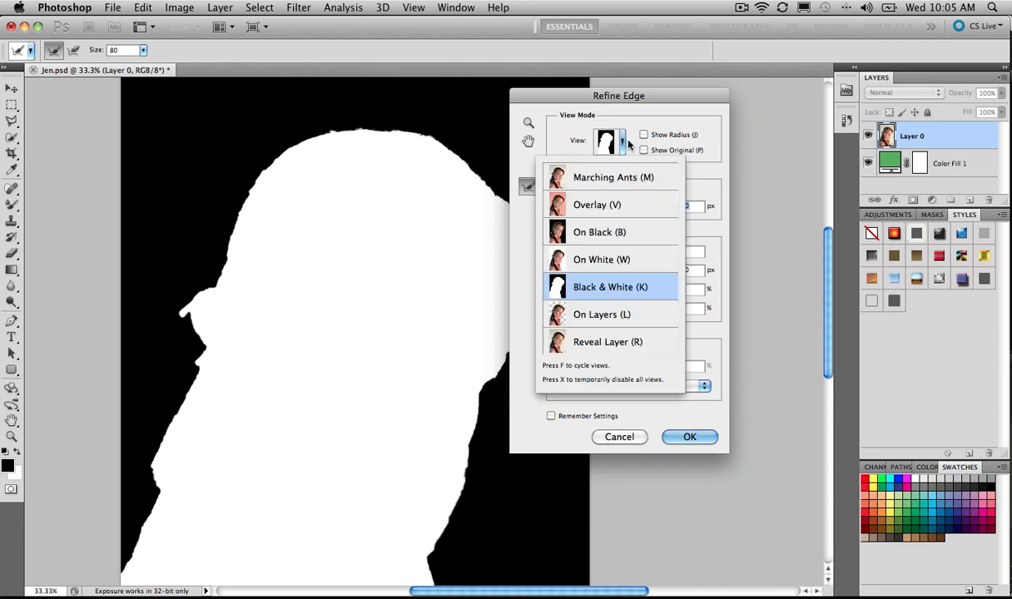
left_click(613, 176)
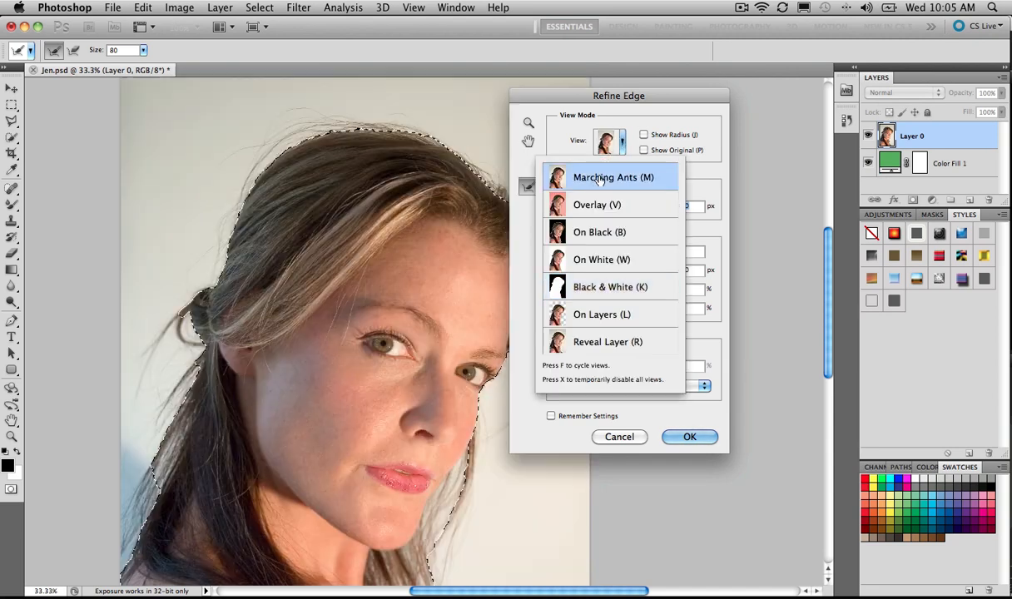
left_click(597, 204)
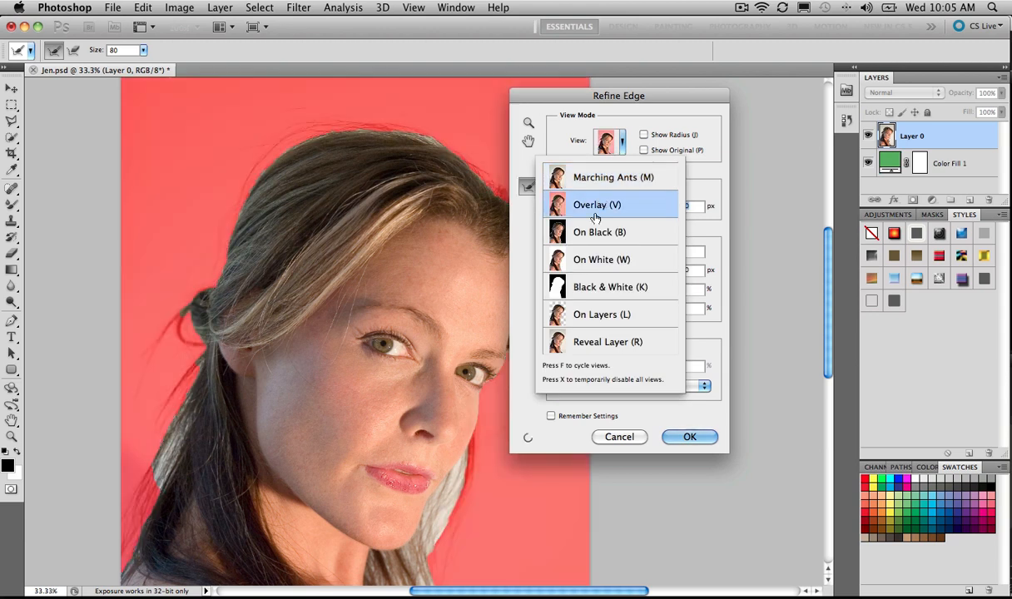
left_click(601, 259)
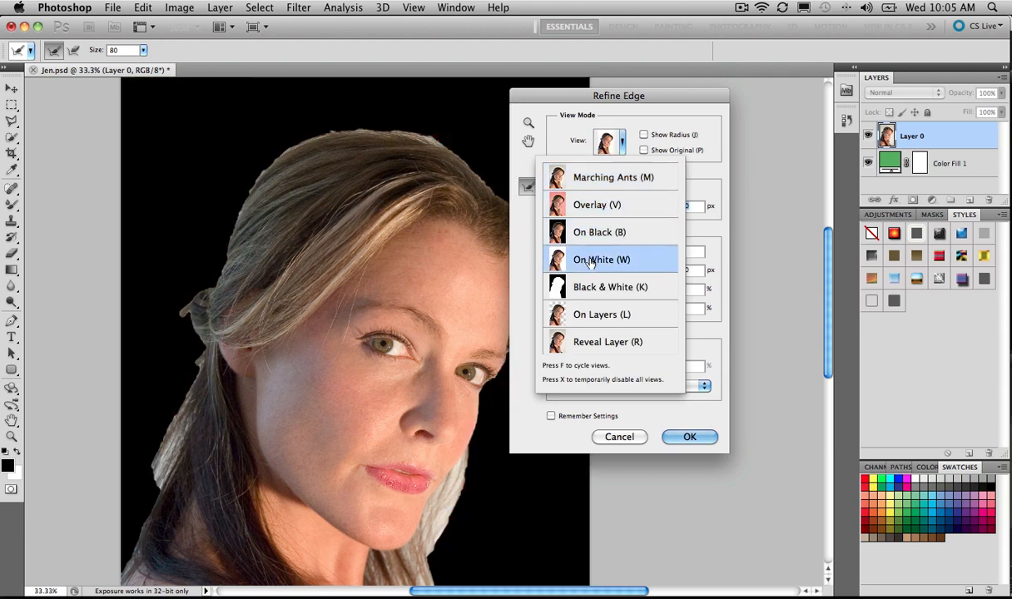
left_click(601, 259)
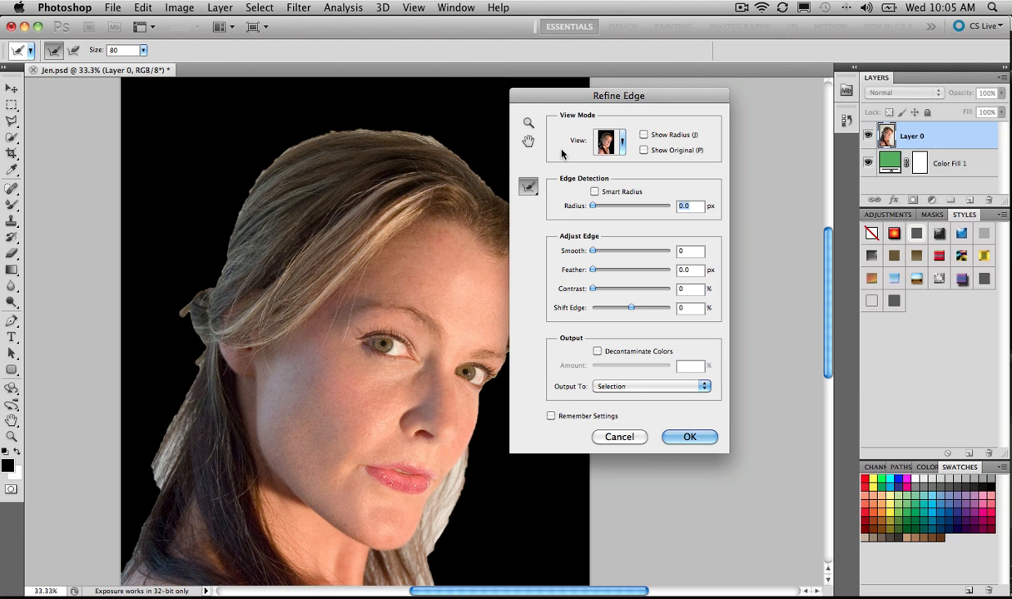
mouse_move(595, 166)
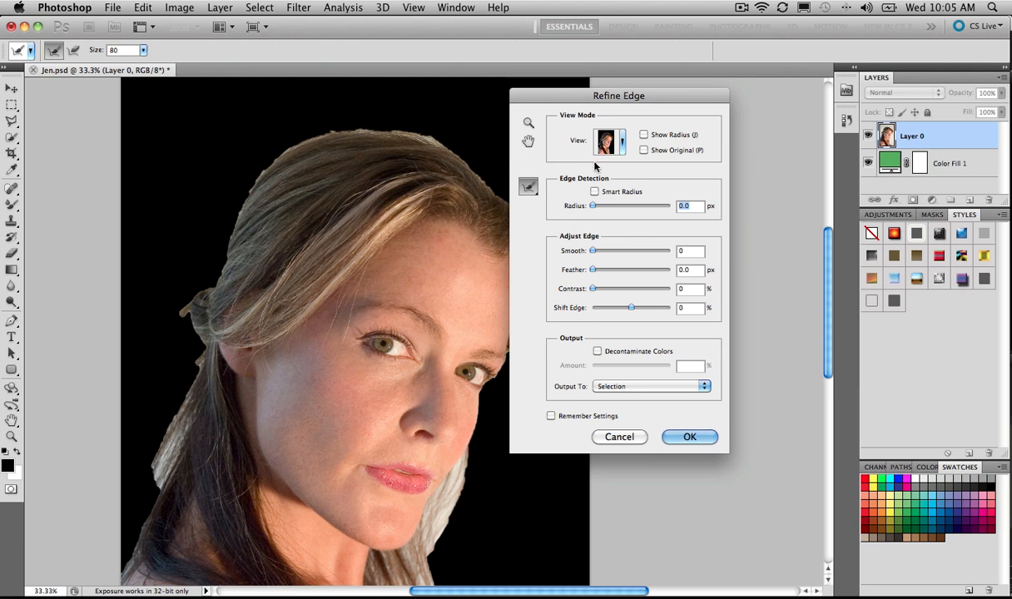
mouse_move(377, 131)
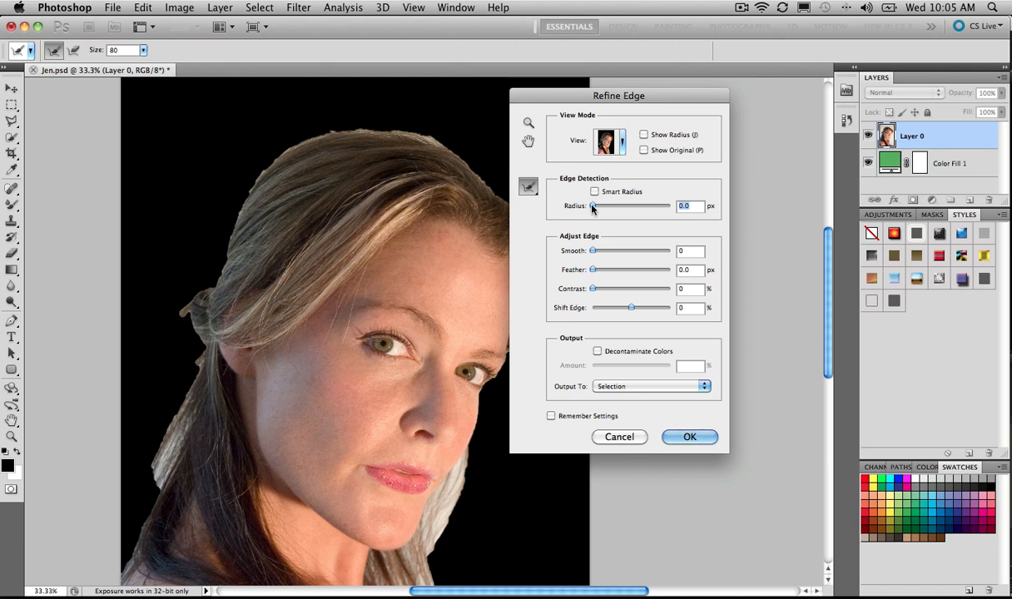
Preview the mask in Black & White, enable Smart Radius and set radius to 77.4 px.
left_click_drag(594, 206, 606, 206)
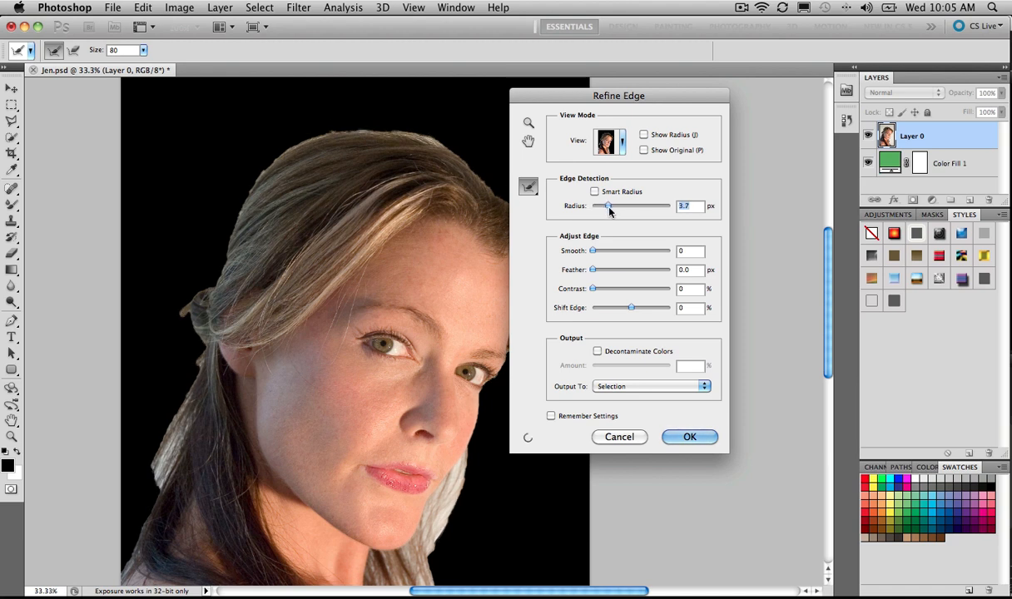
left_click_drag(605, 206, 624, 205)
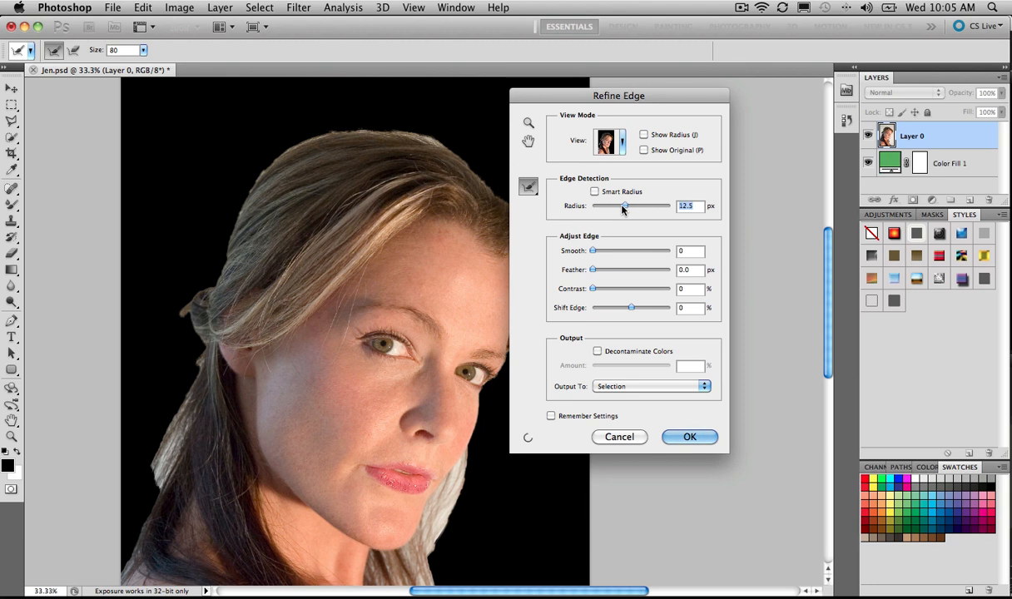
left_click_drag(624, 206, 639, 205)
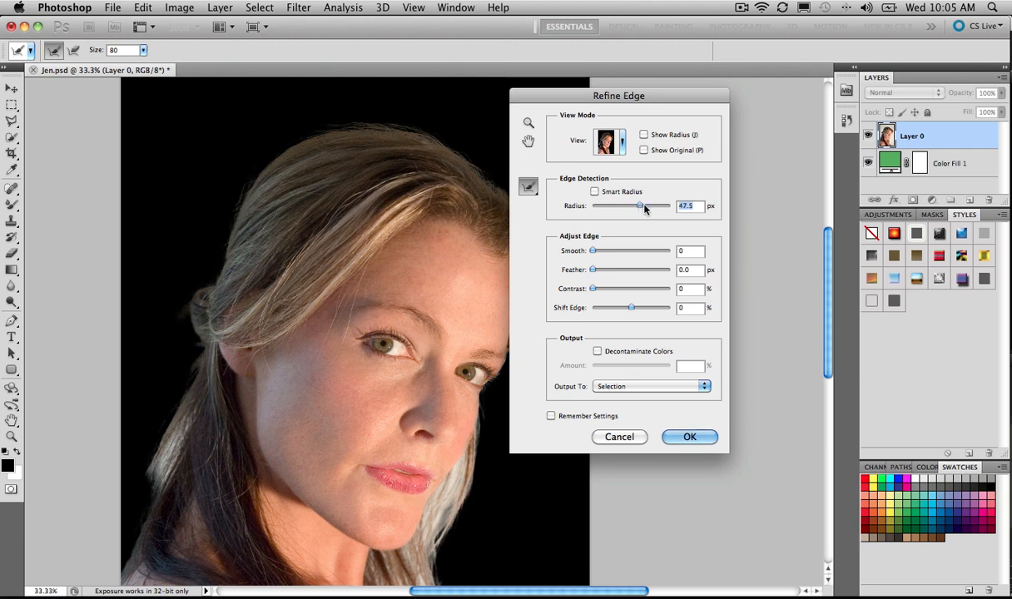
left_click_drag(639, 206, 650, 206)
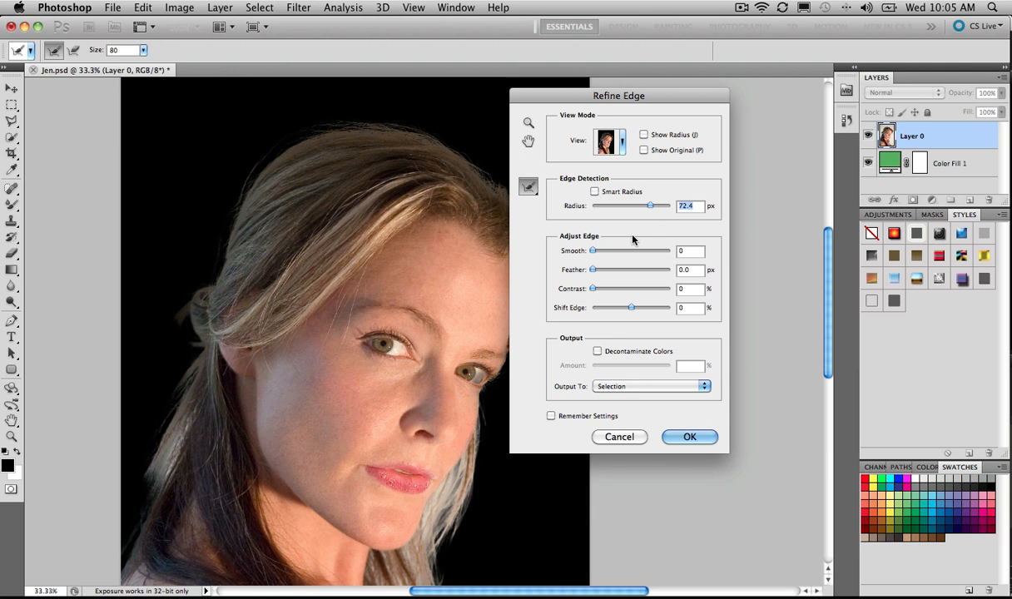
left_click(610, 140)
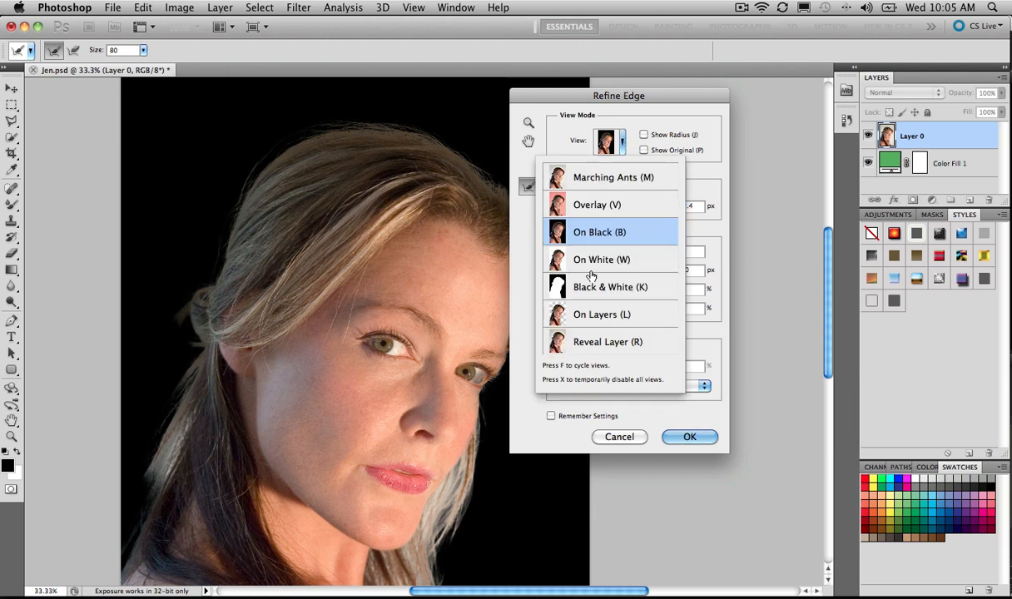
left_click(610, 286)
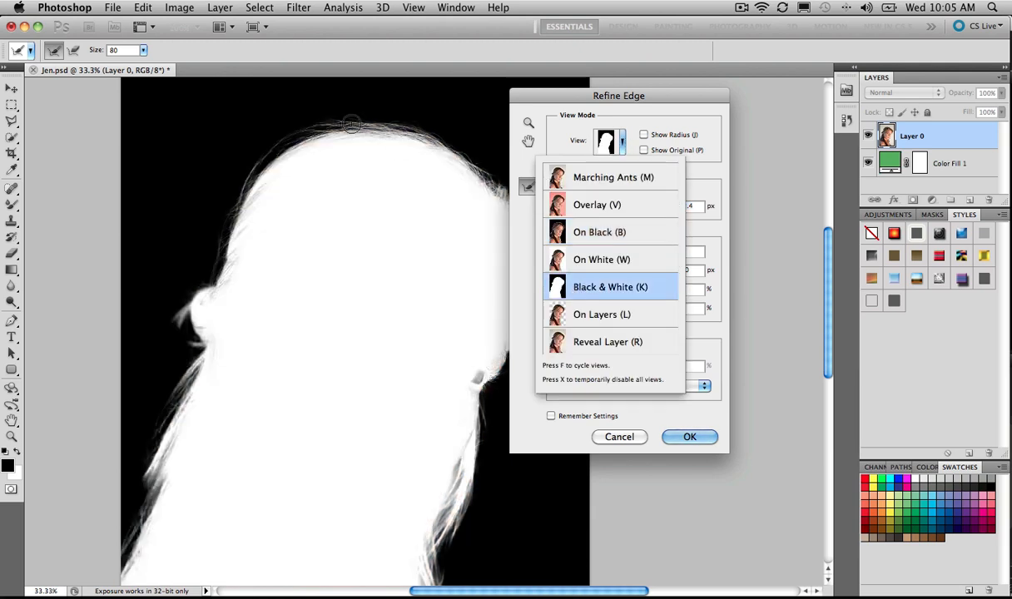
mouse_move(645, 234)
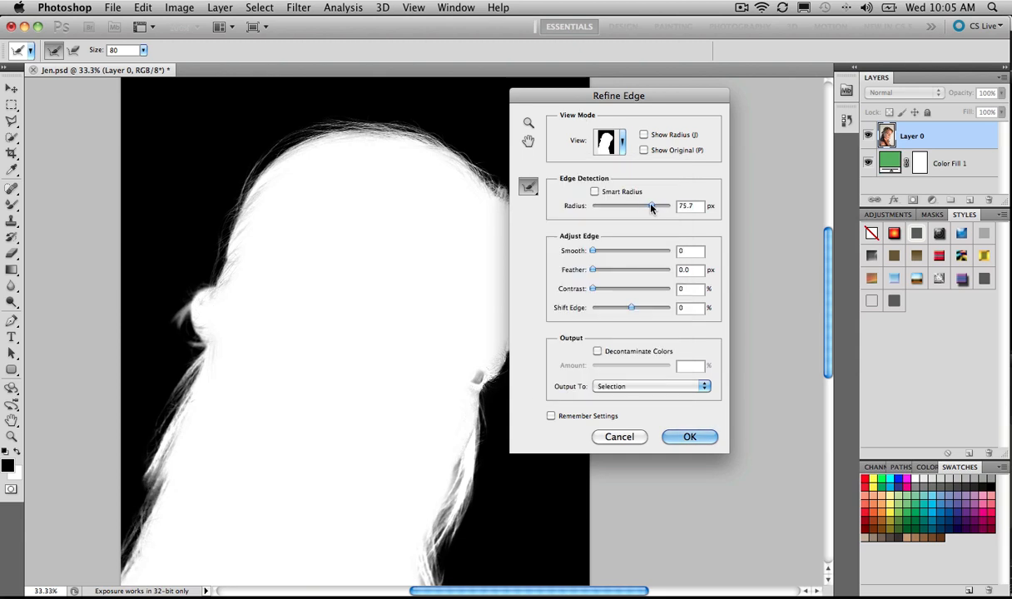
left_click_drag(652, 206, 636, 206)
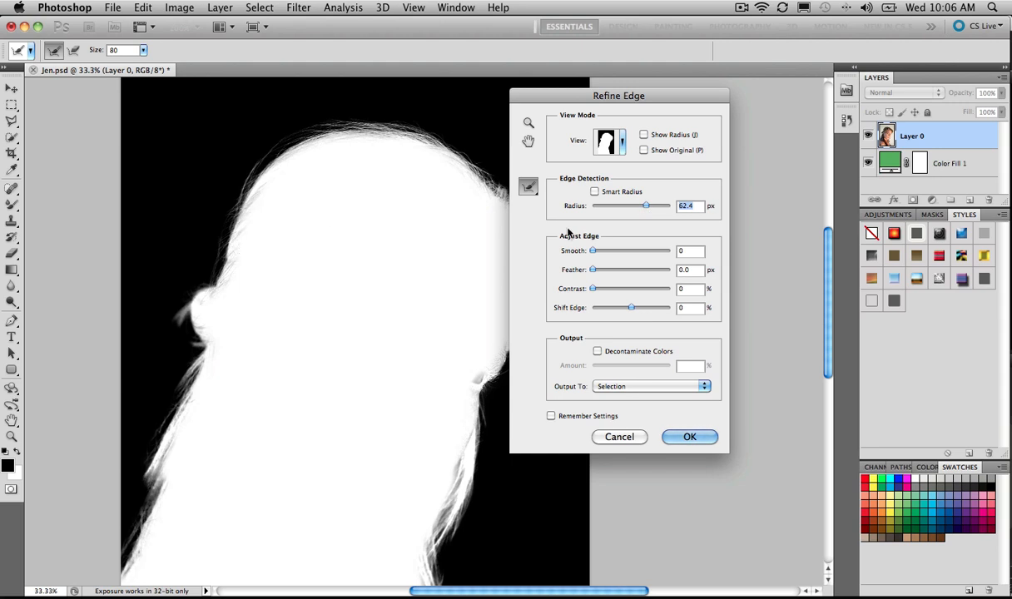
left_click(594, 192)
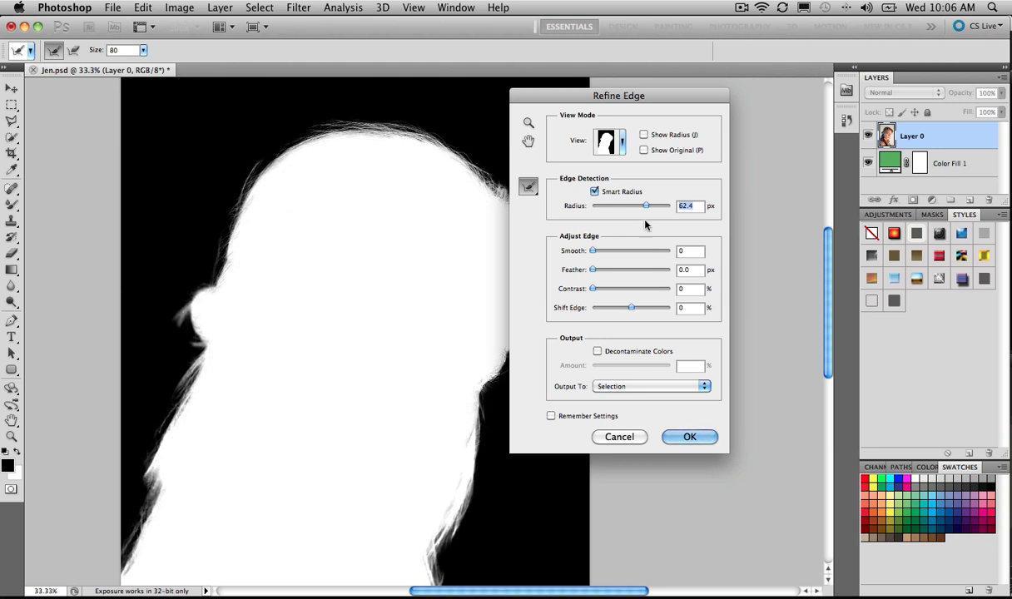
left_click_drag(646, 205, 650, 205)
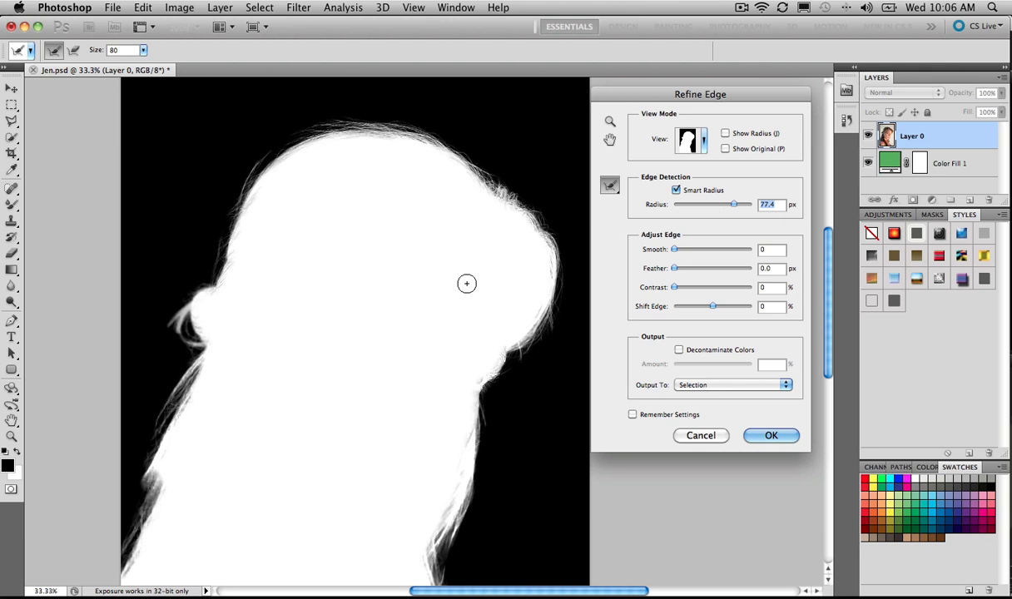
mouse_move(508, 290)
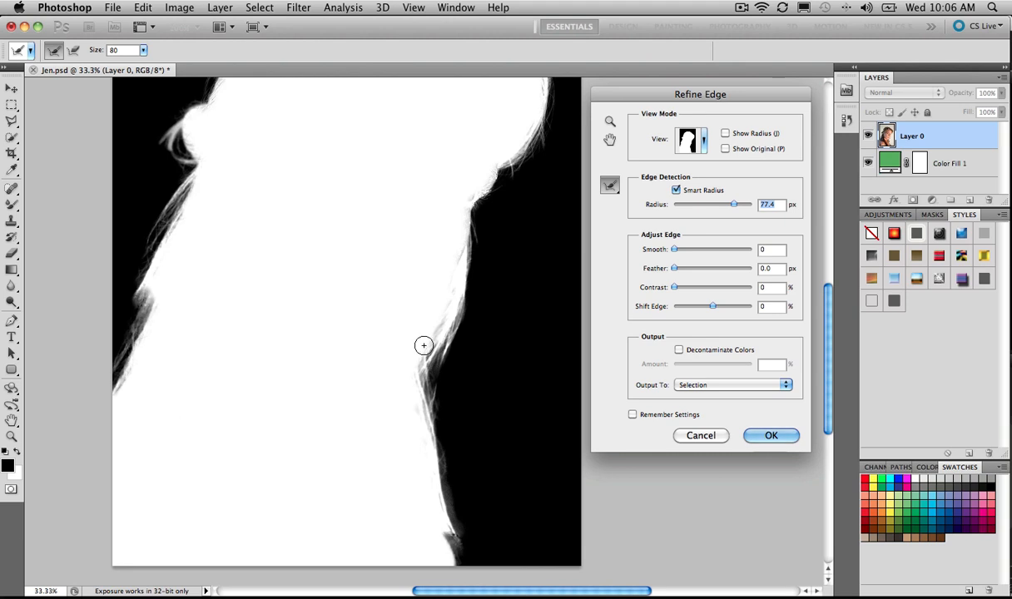
Compare On White and Black & White previews, brushing hair strands along the right shoulder.
left_click(689, 139)
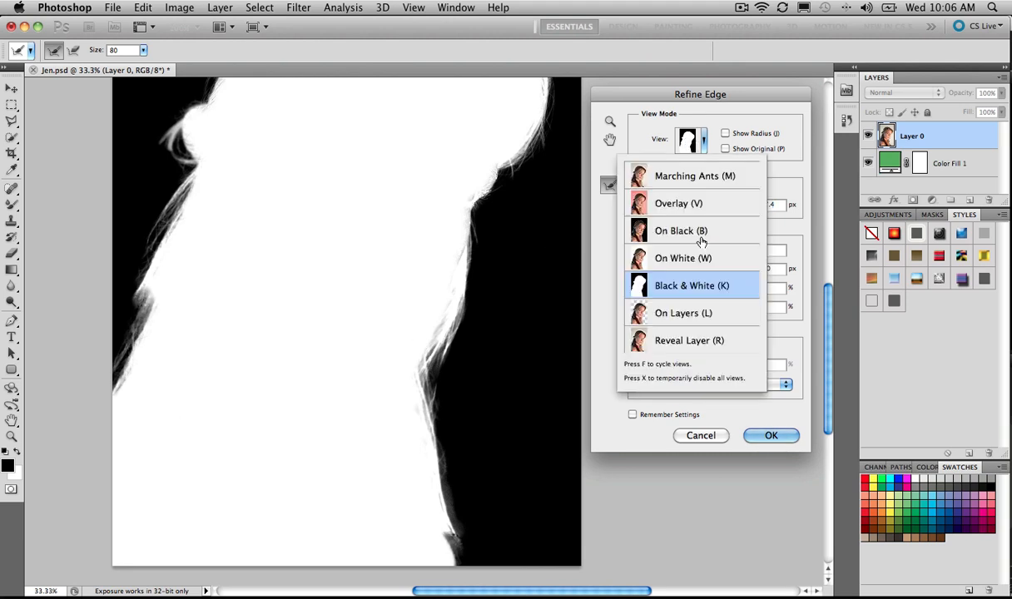
left_click(682, 258)
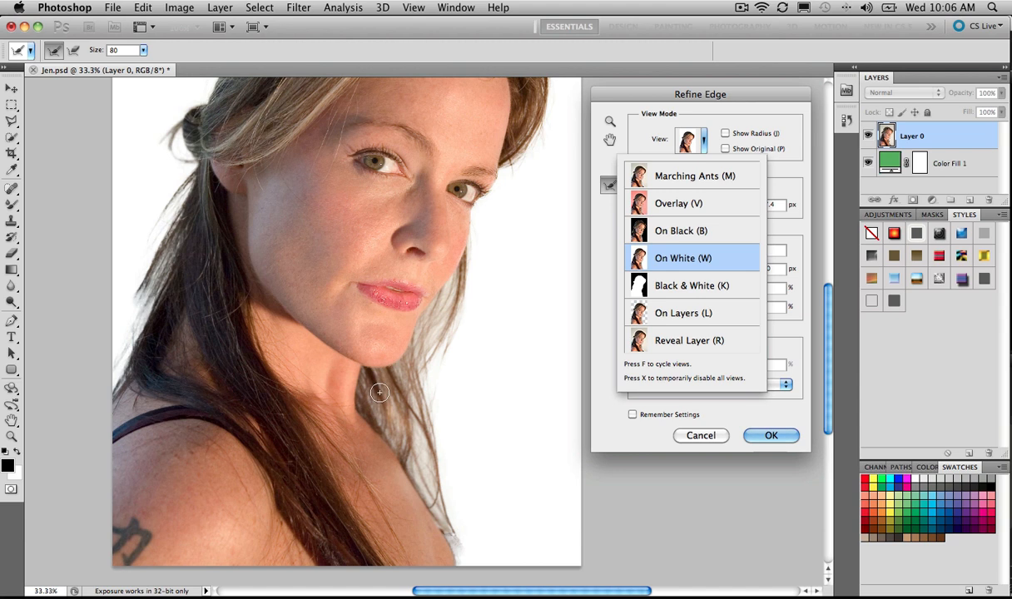
mouse_move(663, 289)
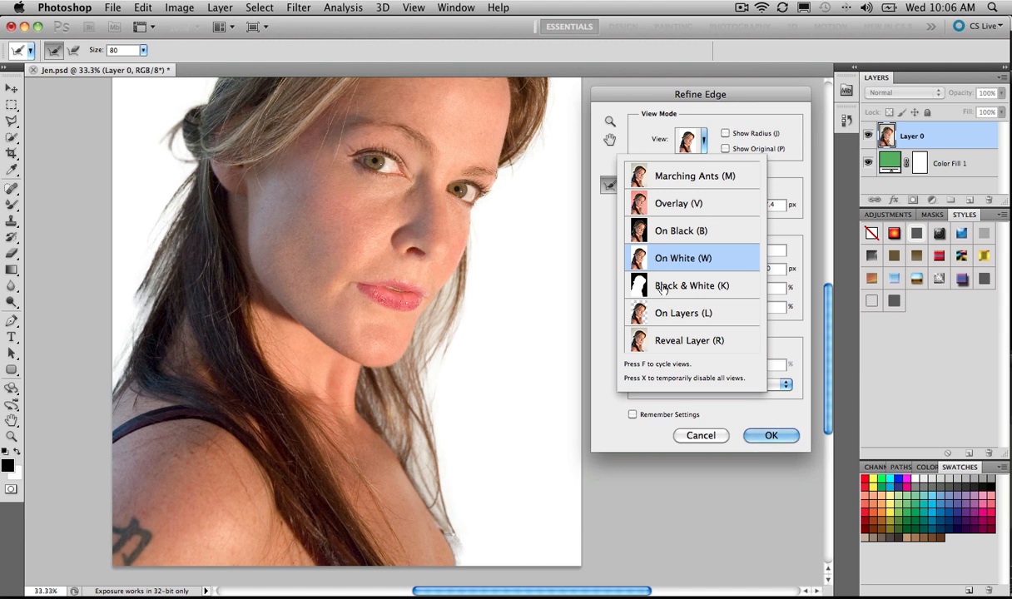
left_click(691, 286)
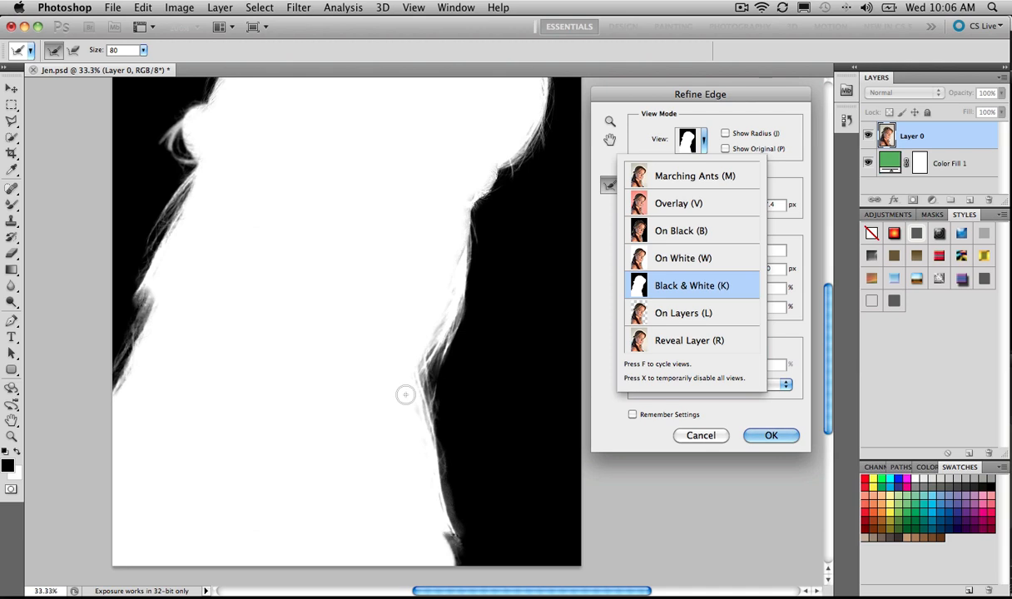
left_click(610, 184)
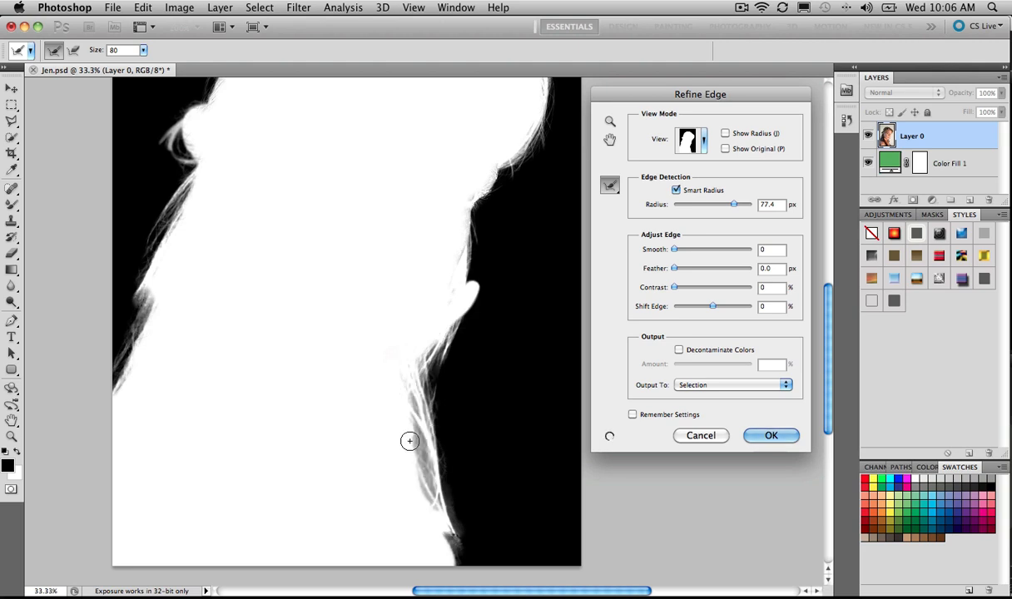
left_click_drag(734, 205, 742, 205)
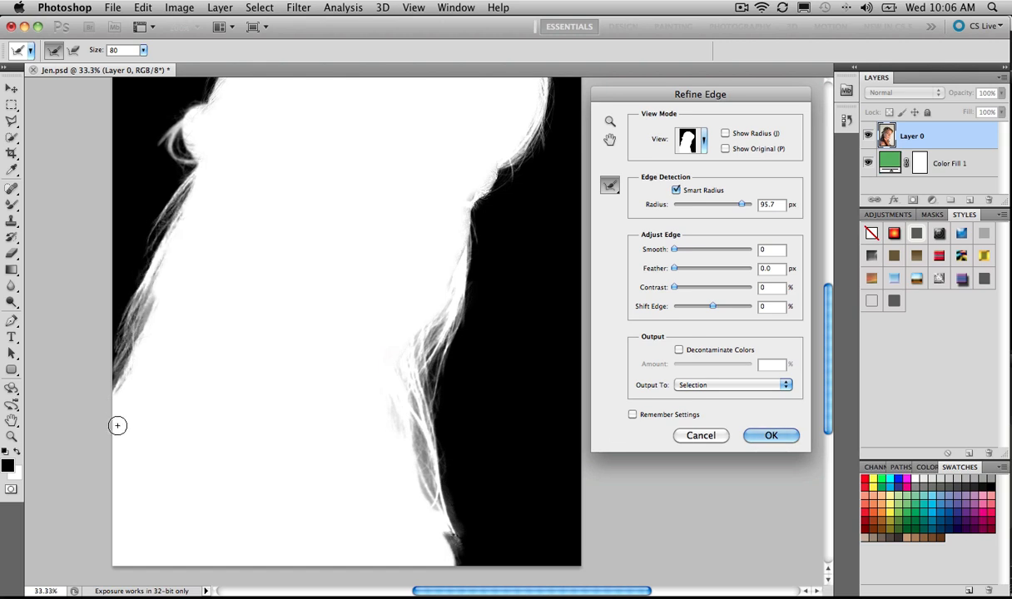
left_click(609, 185)
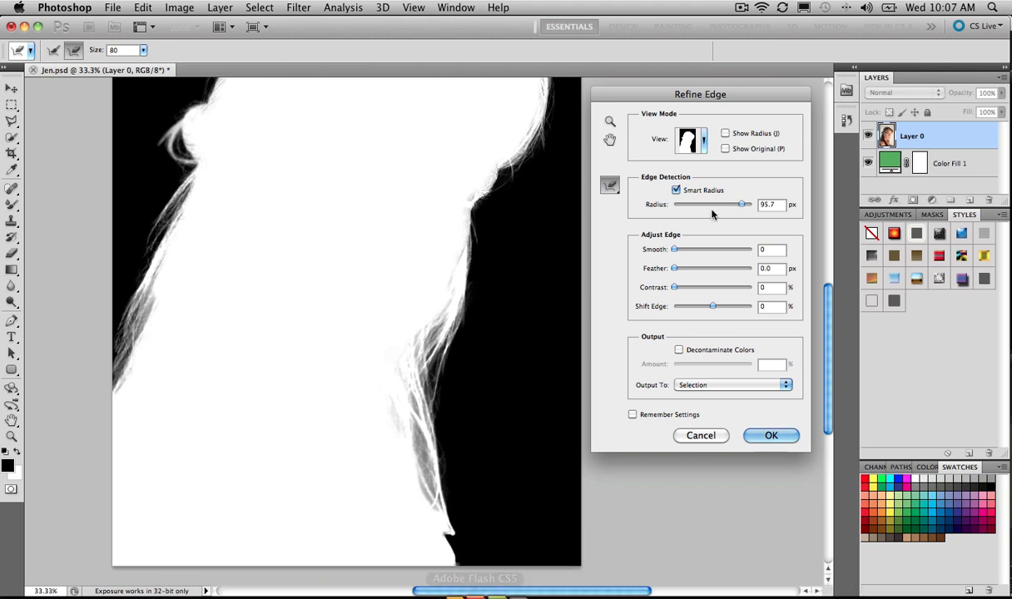
left_click(610, 185)
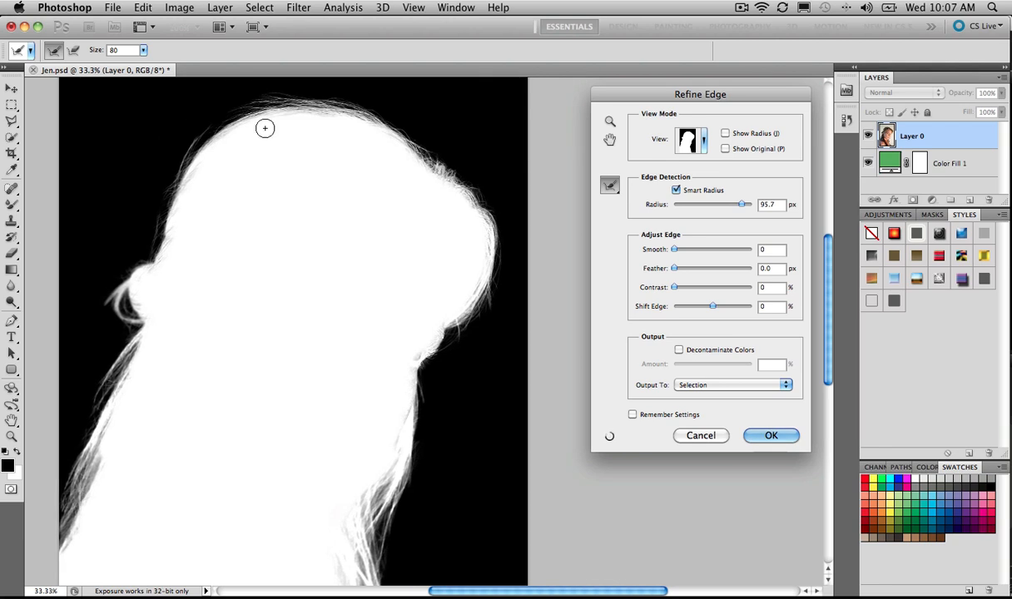
mouse_move(674, 161)
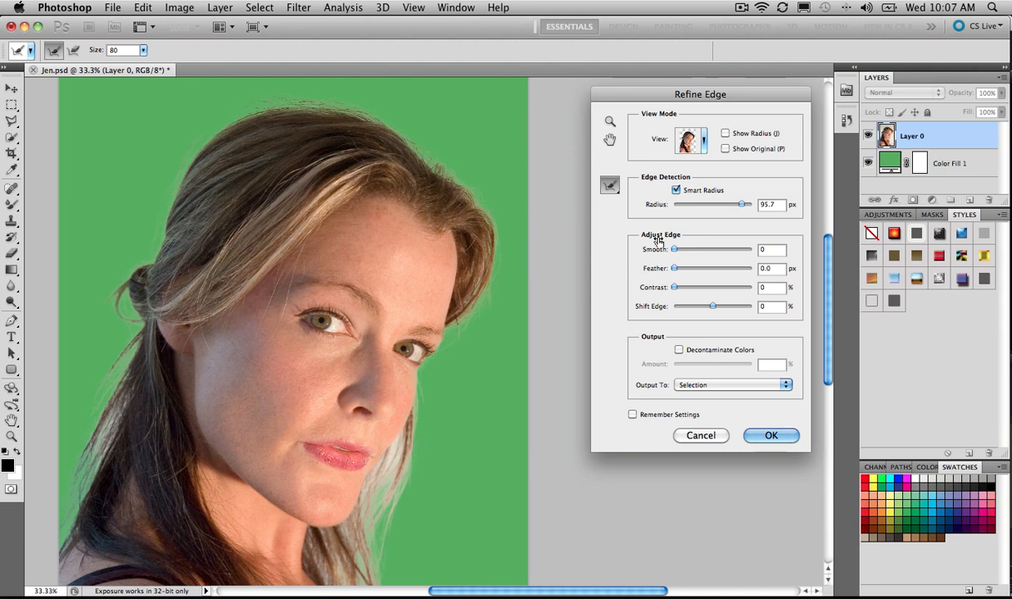
Brush the hair edge beside the neck and the pale fringe on top of the hair.
left_click(610, 185)
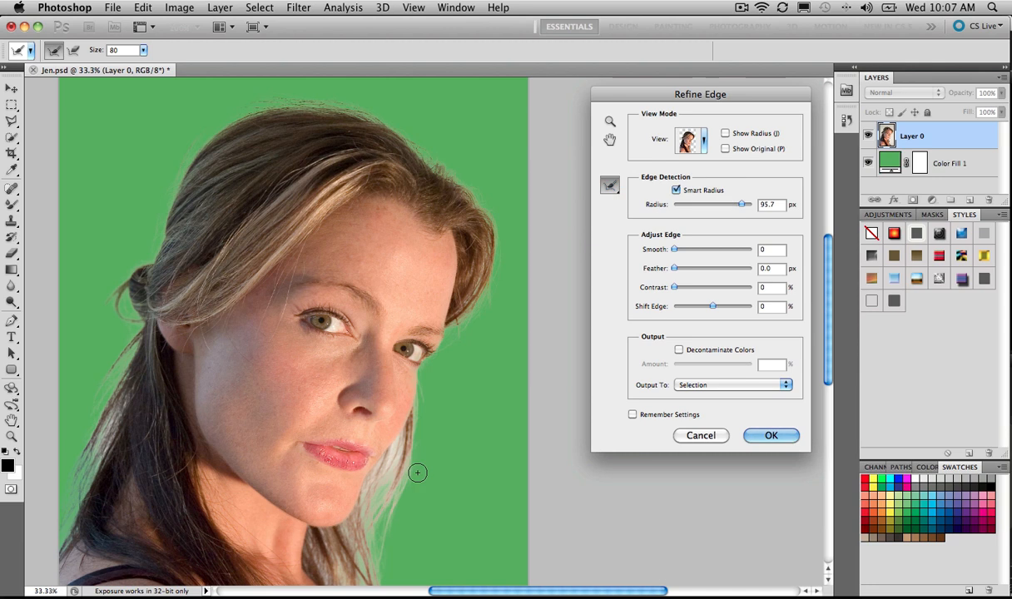
left_click_drag(417, 473, 367, 499)
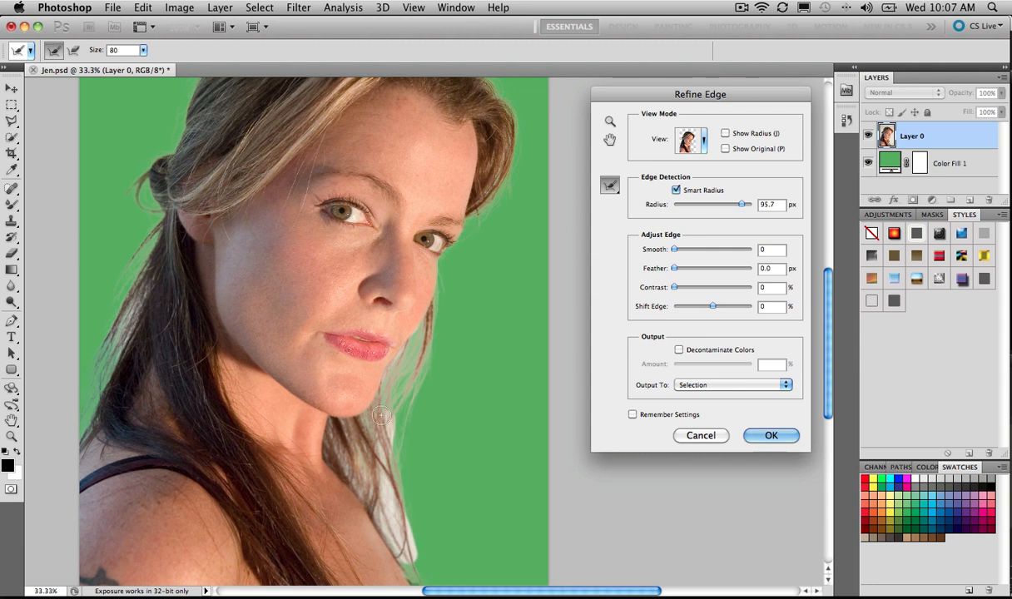
mouse_move(334, 427)
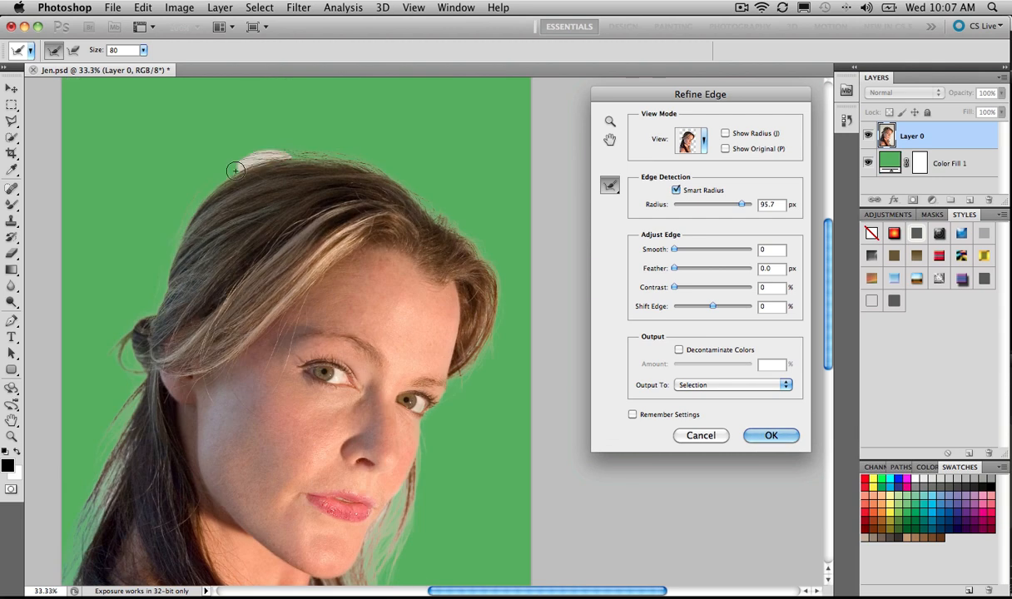
left_click_drag(236, 171, 159, 287)
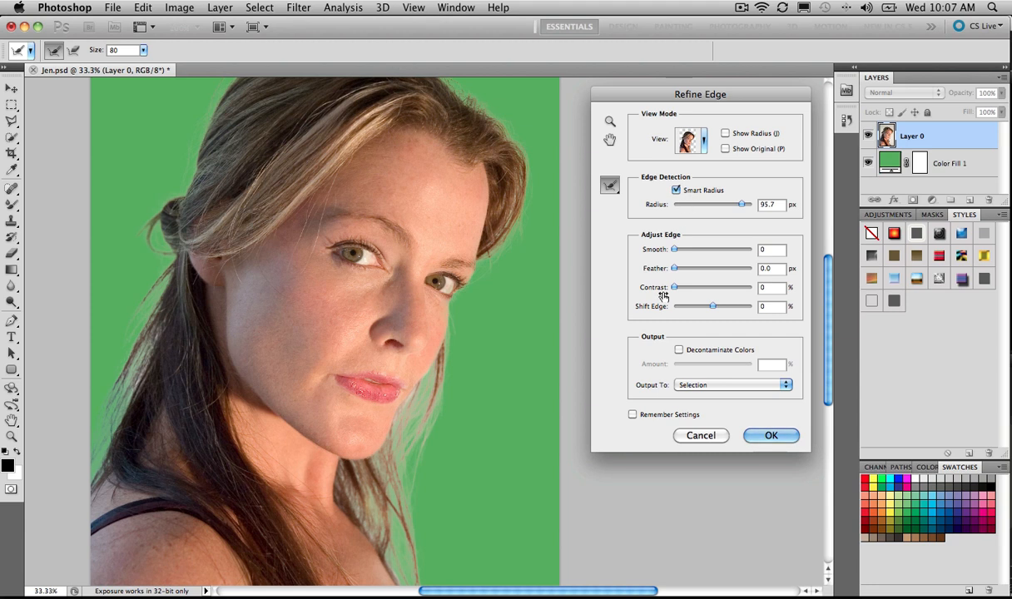
mouse_move(699, 314)
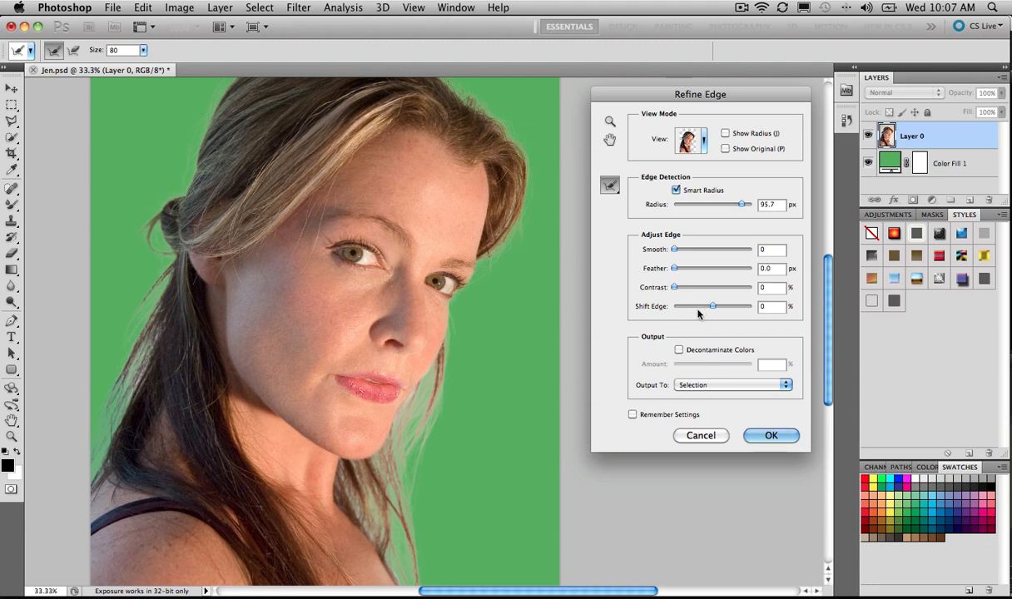
Set Shift Edge to -4% and Decontaminate Colors at 95% amount.
left_click_drag(714, 306, 709, 306)
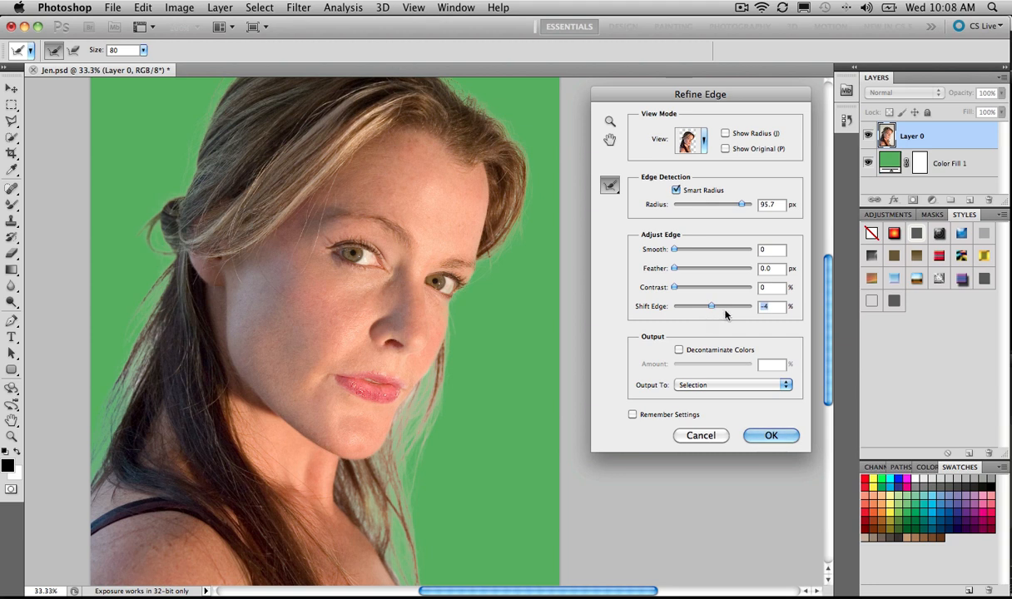
mouse_move(453, 368)
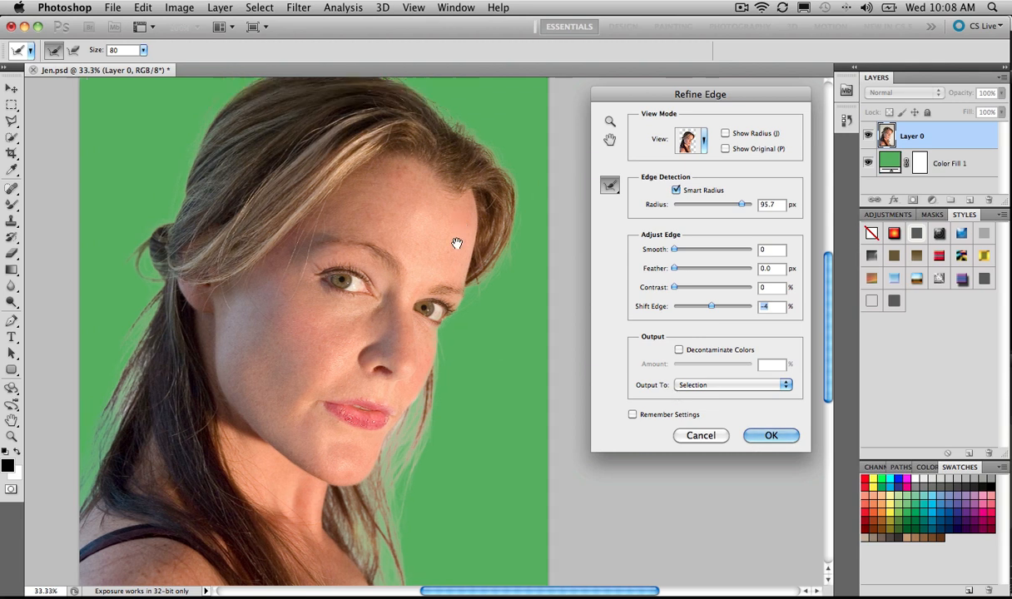
left_click(679, 349)
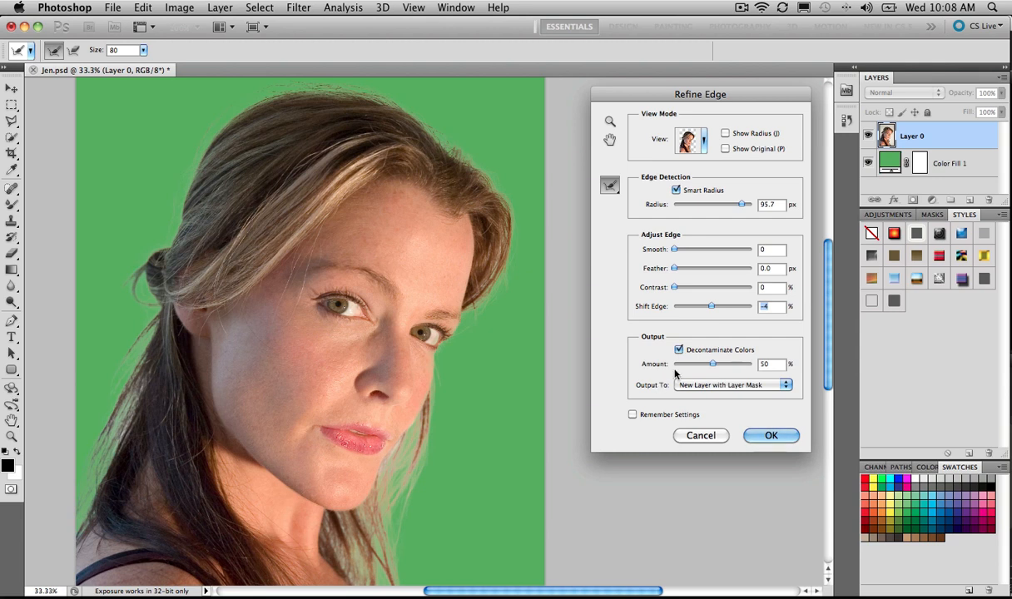
mouse_move(713, 364)
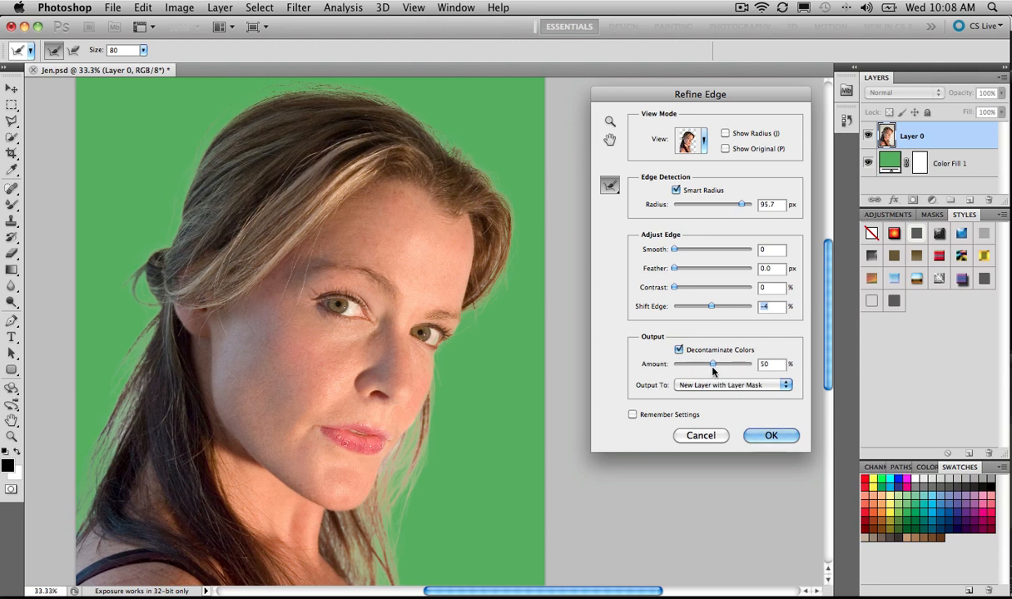
left_click_drag(712, 364, 733, 364)
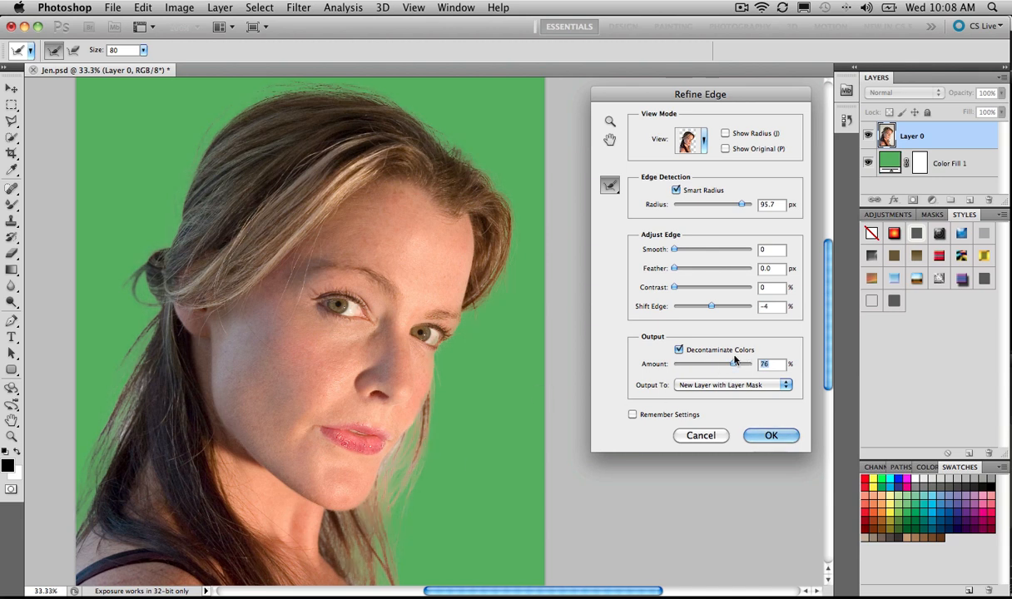
left_click_drag(735, 364, 724, 364)
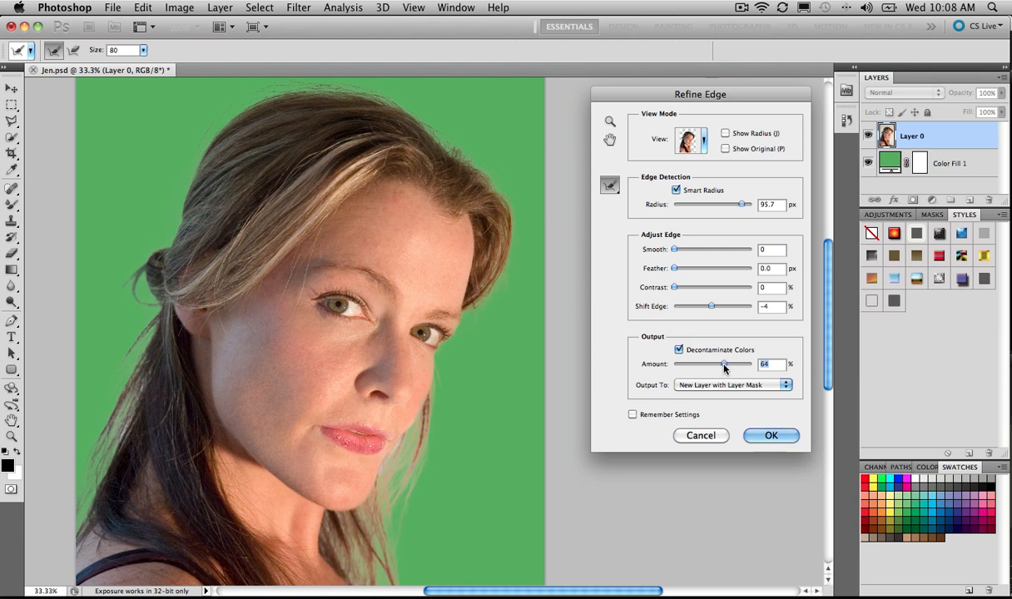
left_click_drag(723, 364, 738, 364)
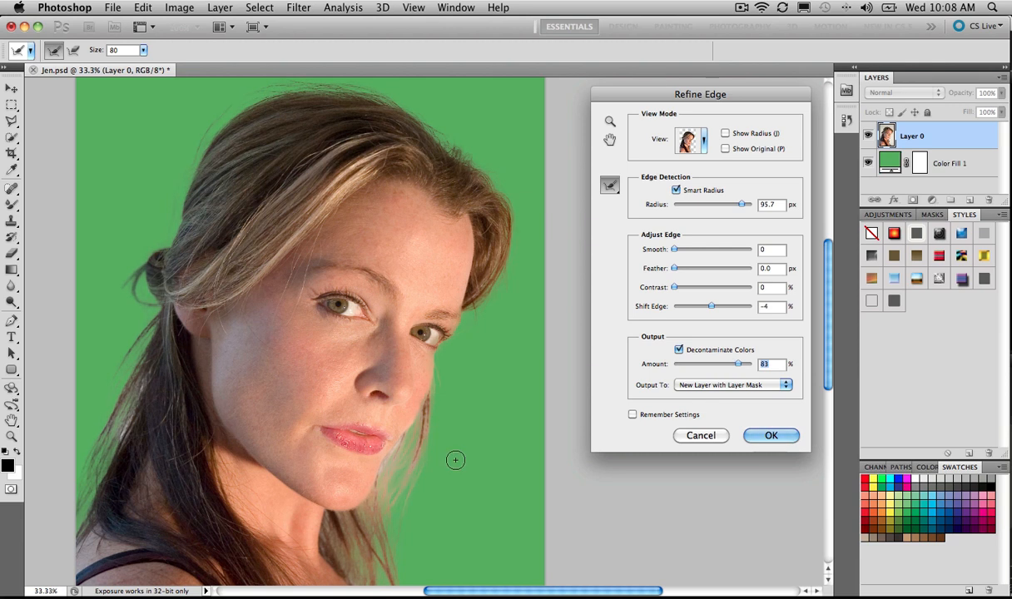
left_click_drag(739, 364, 746, 363)
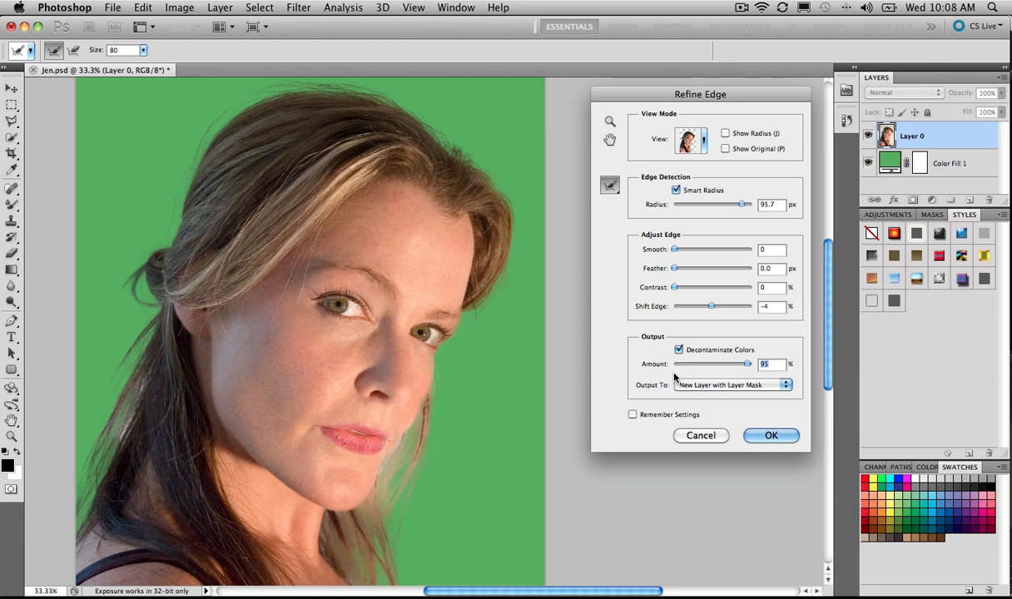
mouse_move(136, 432)
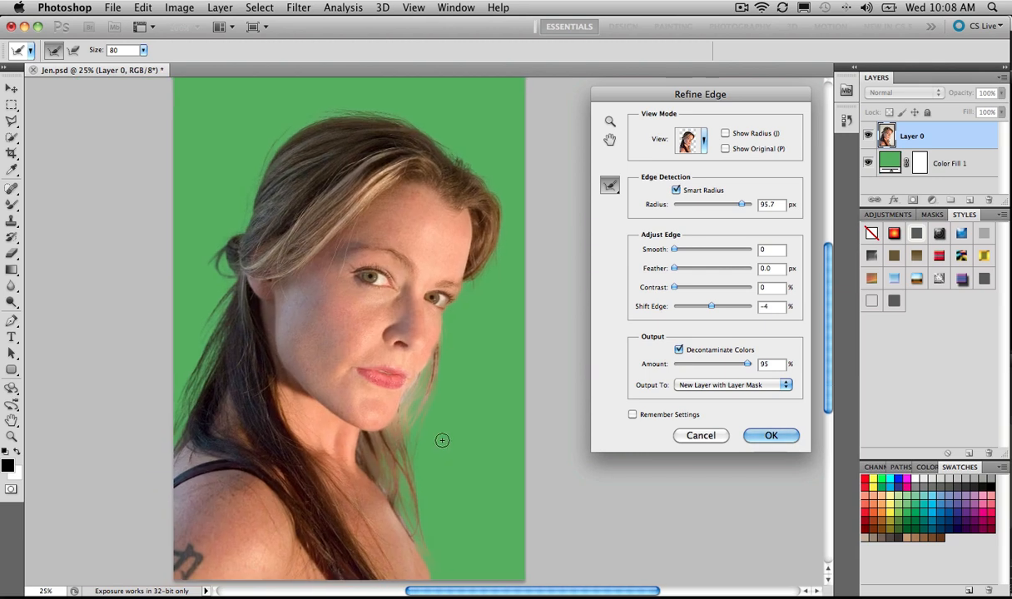
mouse_move(447, 414)
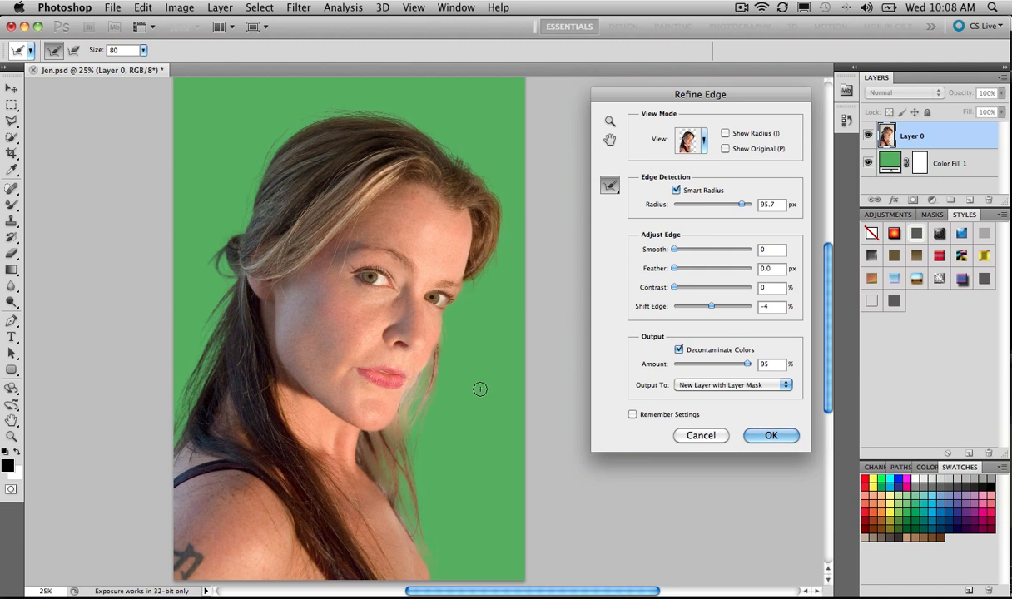
left_click(731, 385)
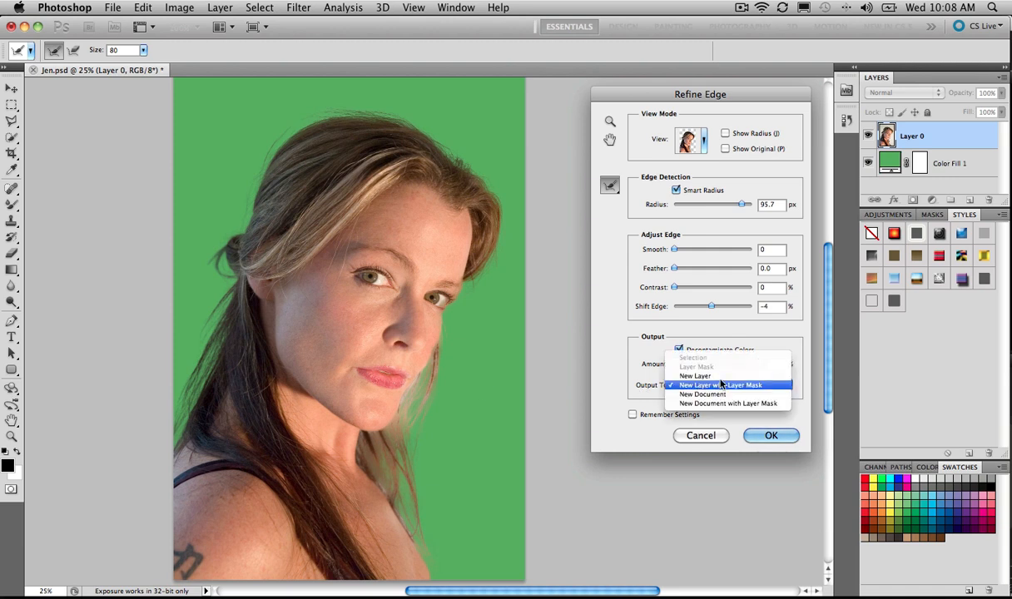
mouse_move(721, 403)
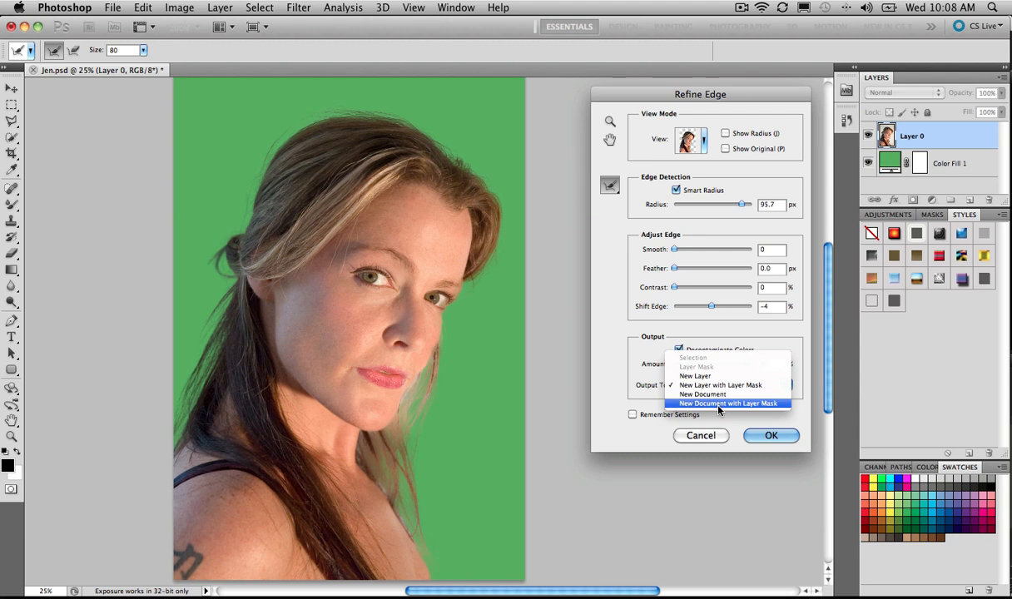
mouse_move(723, 421)
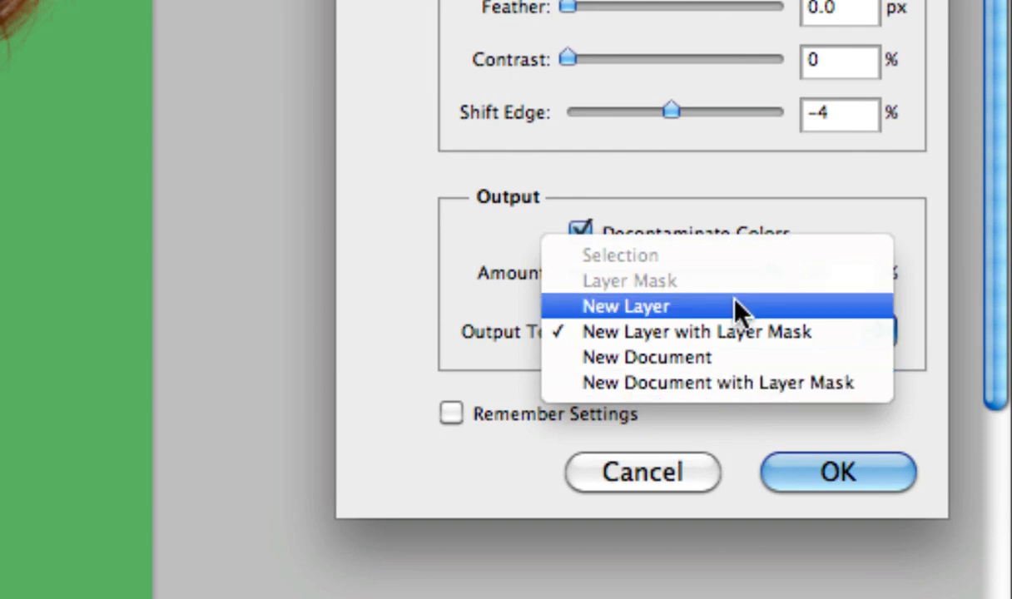
mouse_move(774, 332)
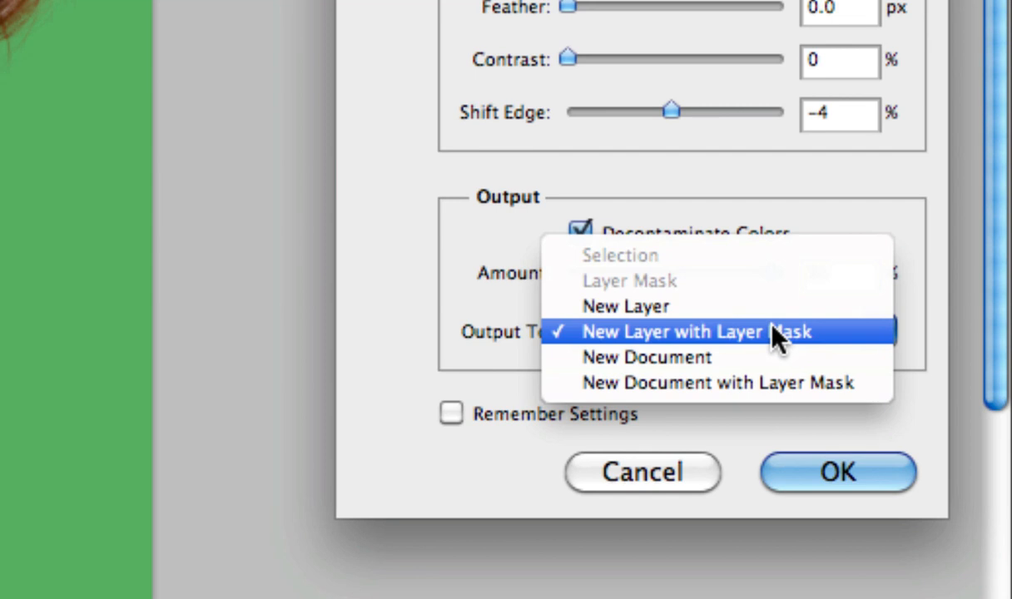
mouse_move(772, 382)
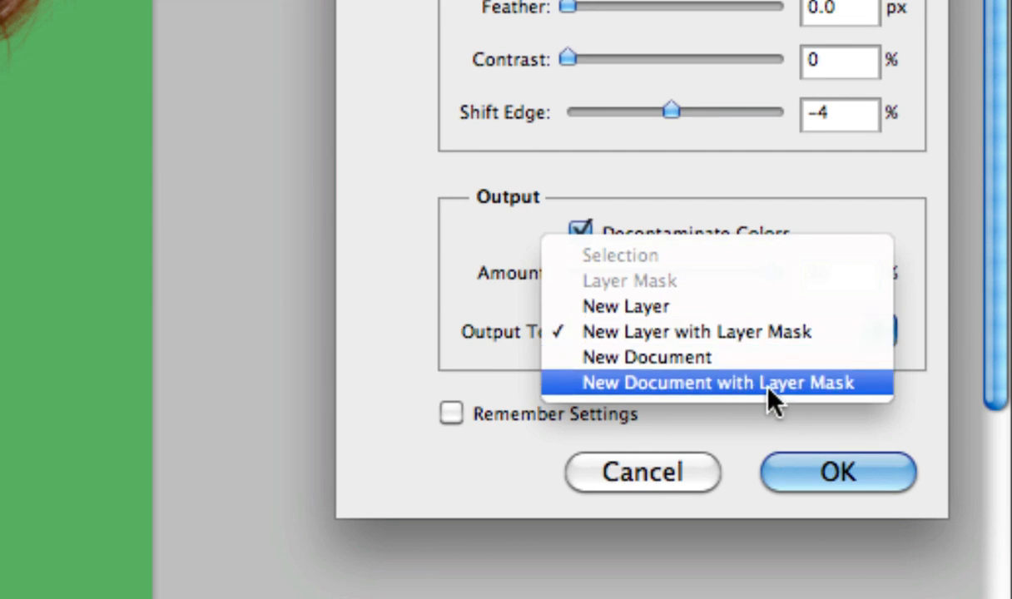
mouse_move(789, 332)
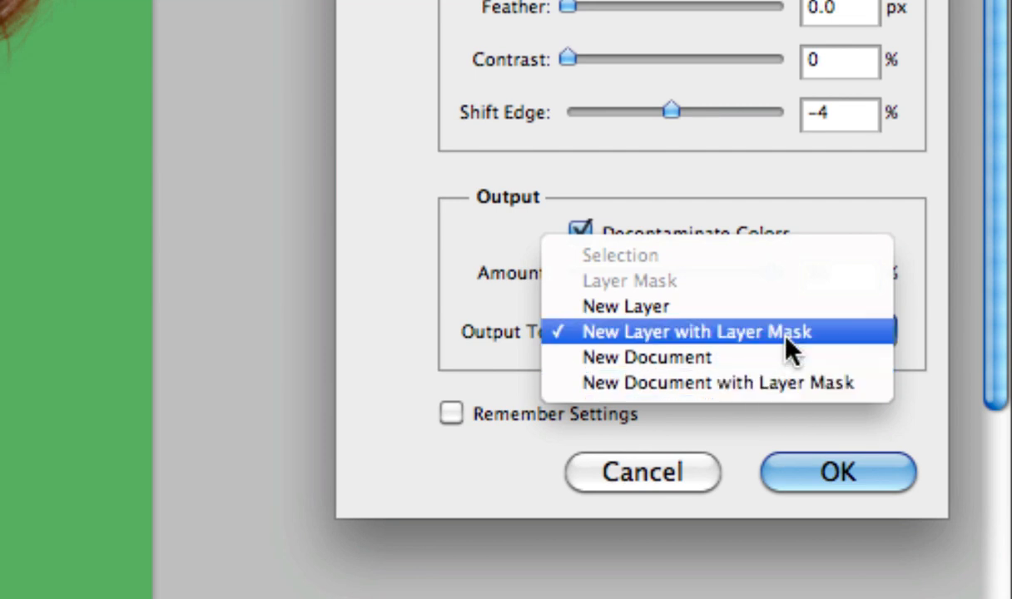
left_click(695, 331)
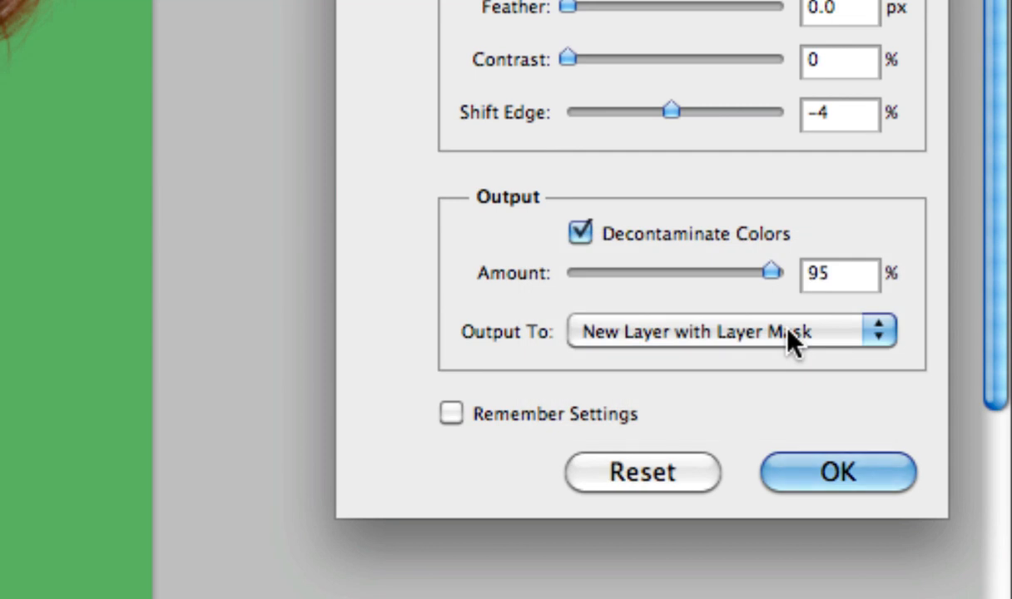
Confirm Refine Edge to create the masked Layer 0 copy.
left_click(837, 472)
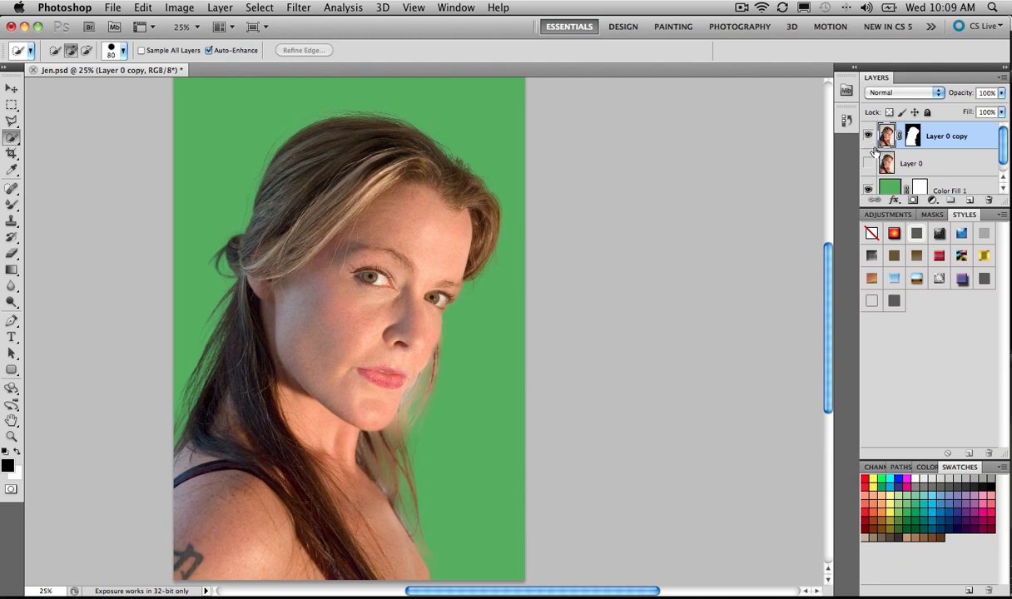
mouse_move(517, 185)
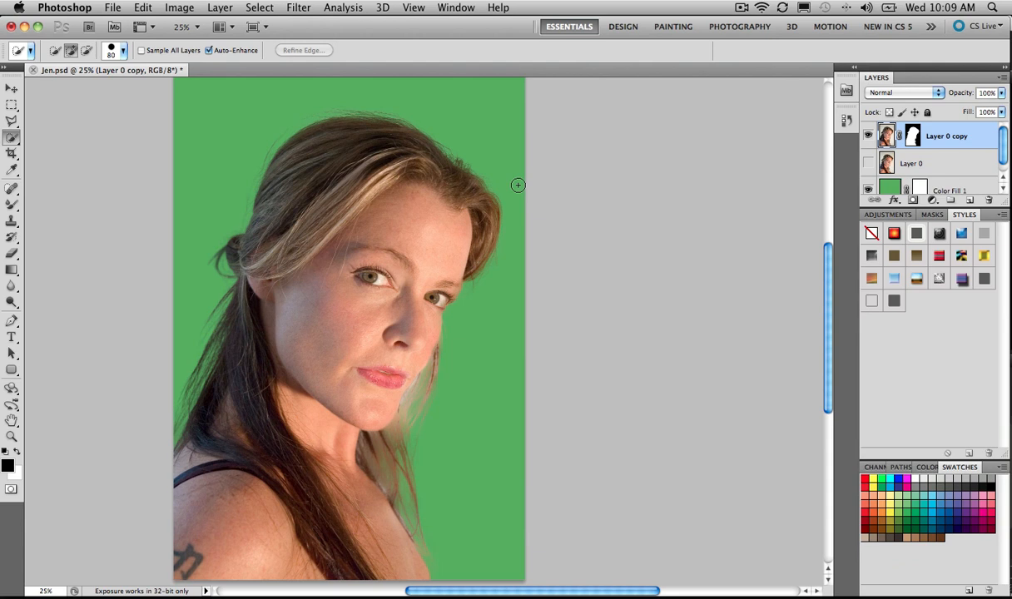
mouse_move(519, 188)
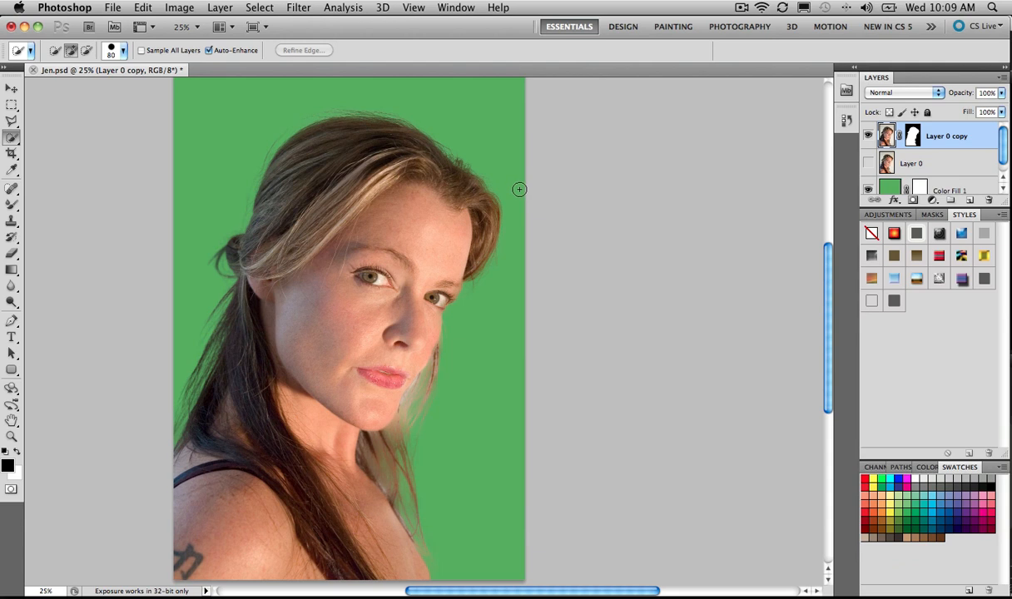